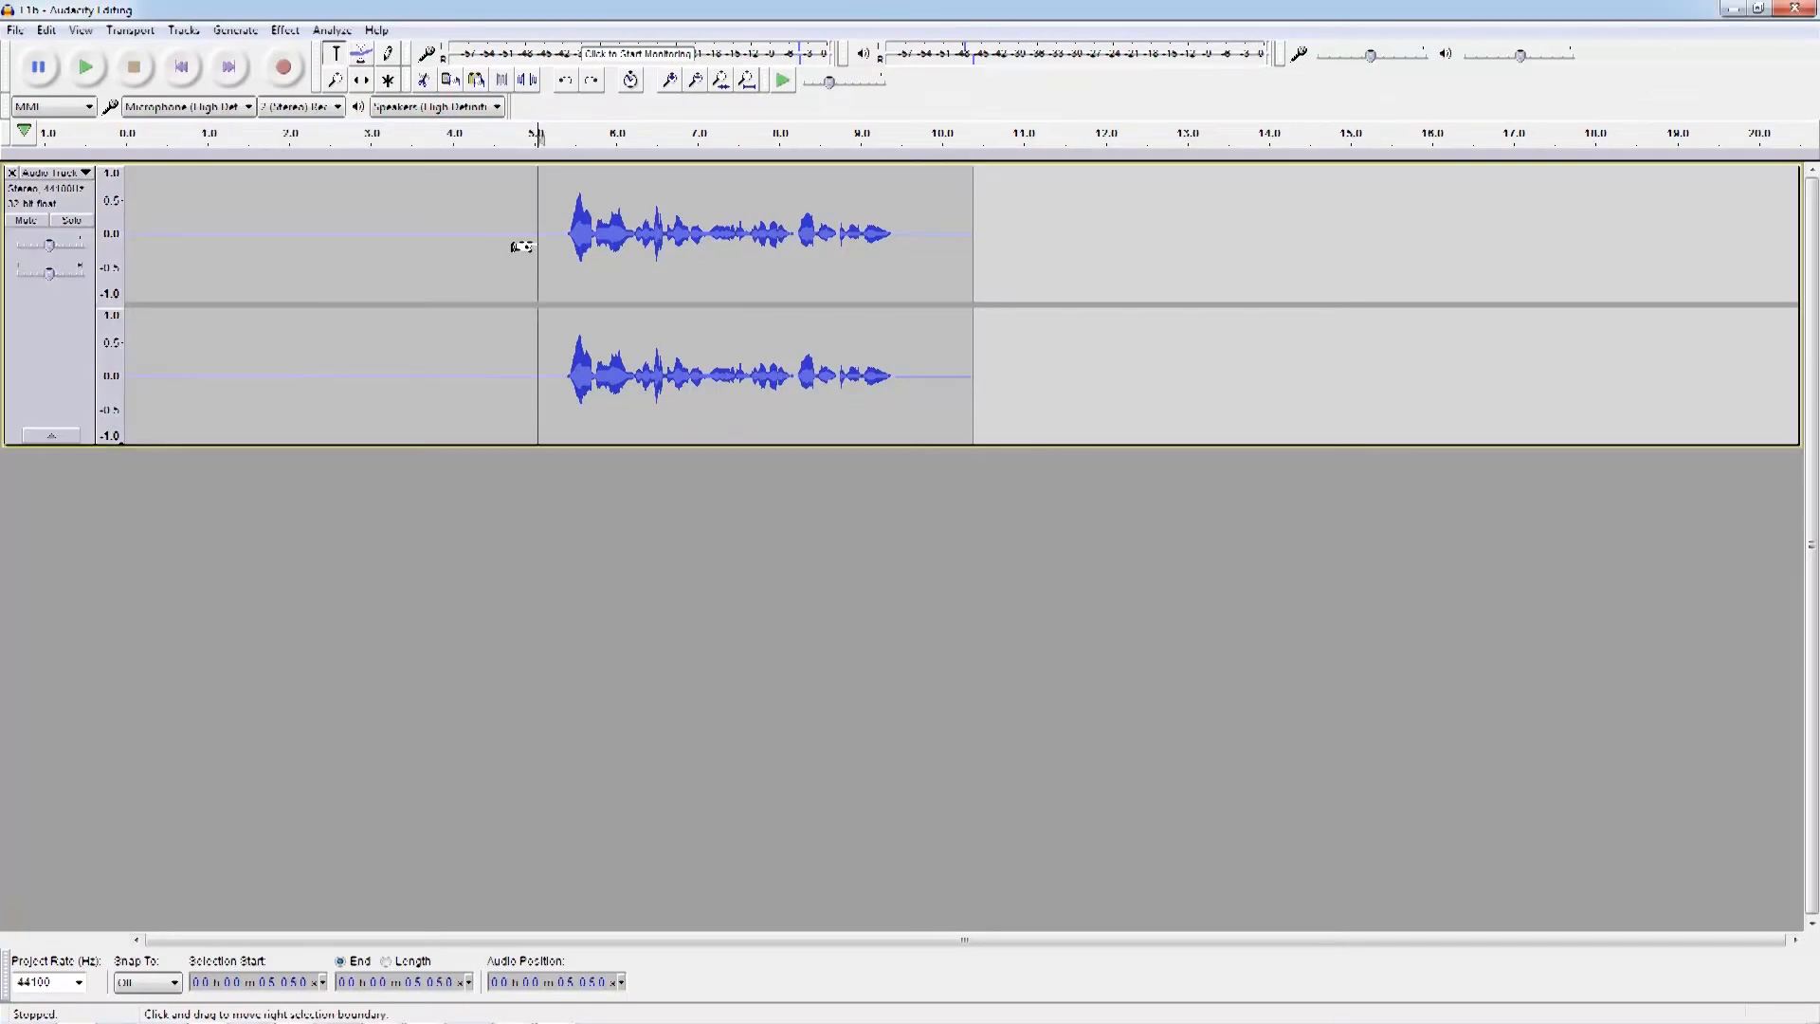
Step: Select the voice clip track and duplicate it so a second copy sits below the original
{"action": "left_click", "coordinate": [84, 66]}
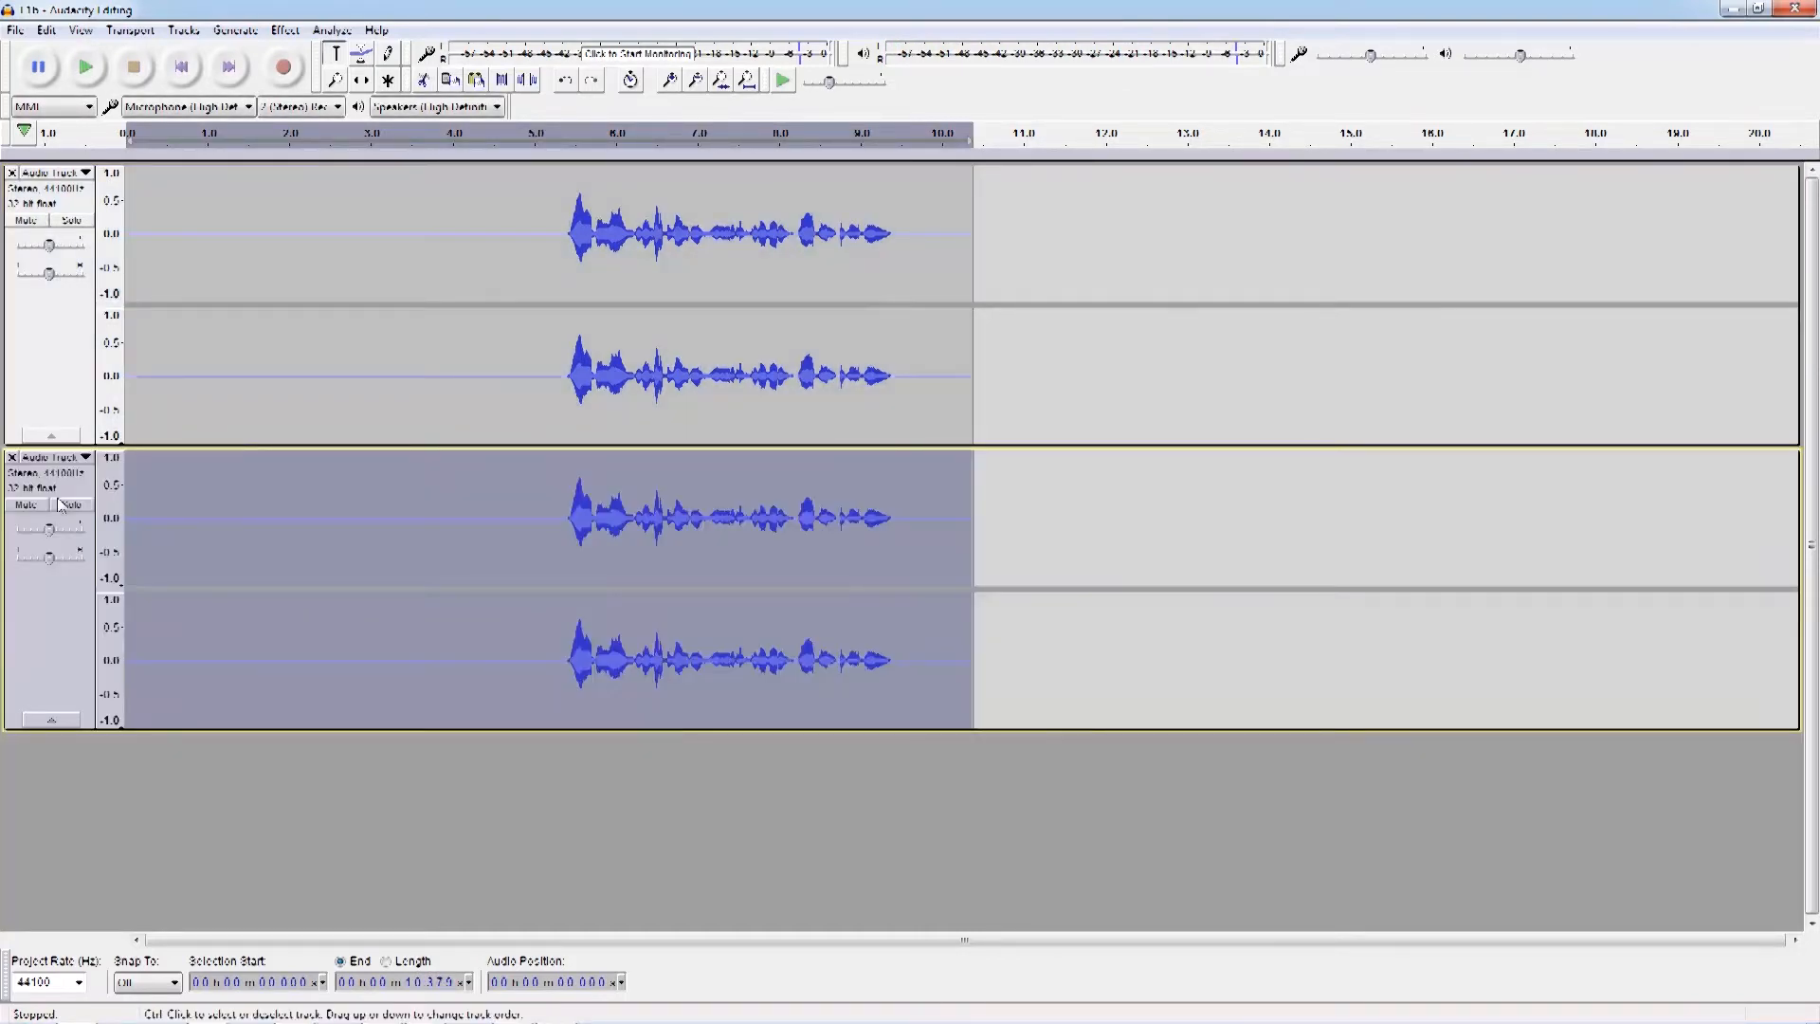
Step: Mute the duplicate track, play and stop the clip, and select the silent lead-in of the top track
{"action": "left_click", "coordinate": [22, 505]}
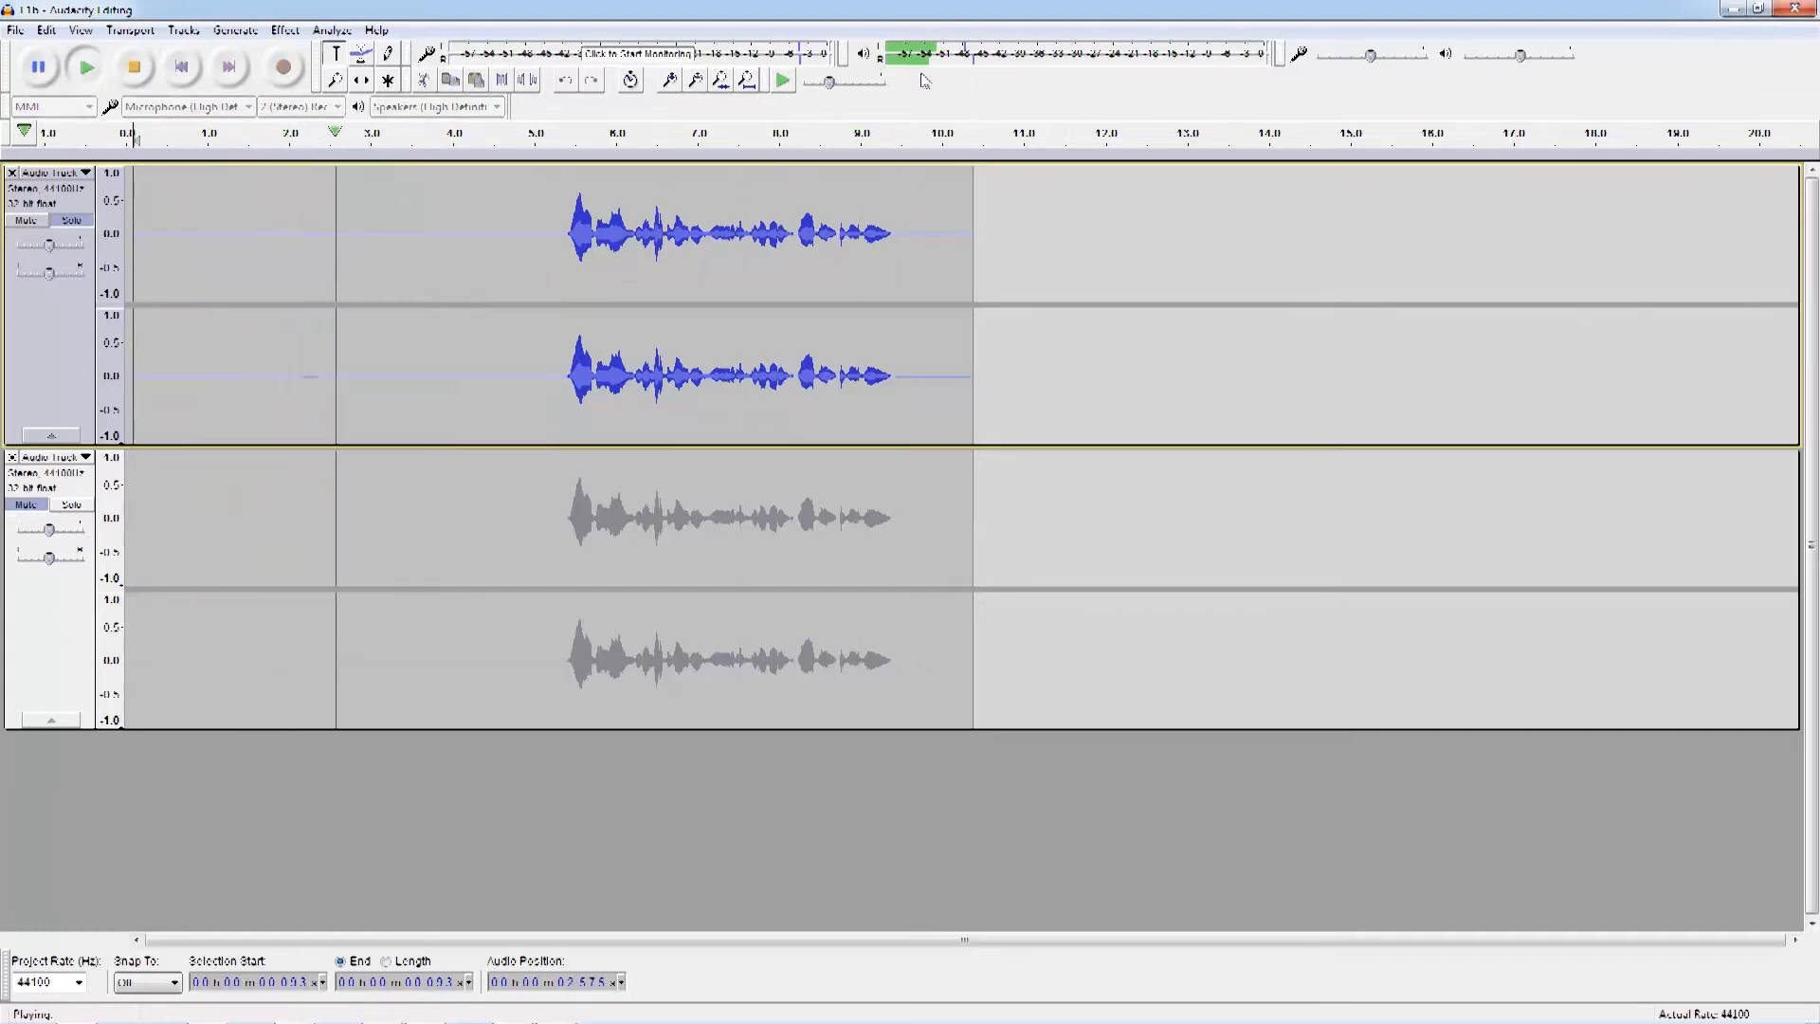
{"action": "left_click", "coordinate": [133, 66]}
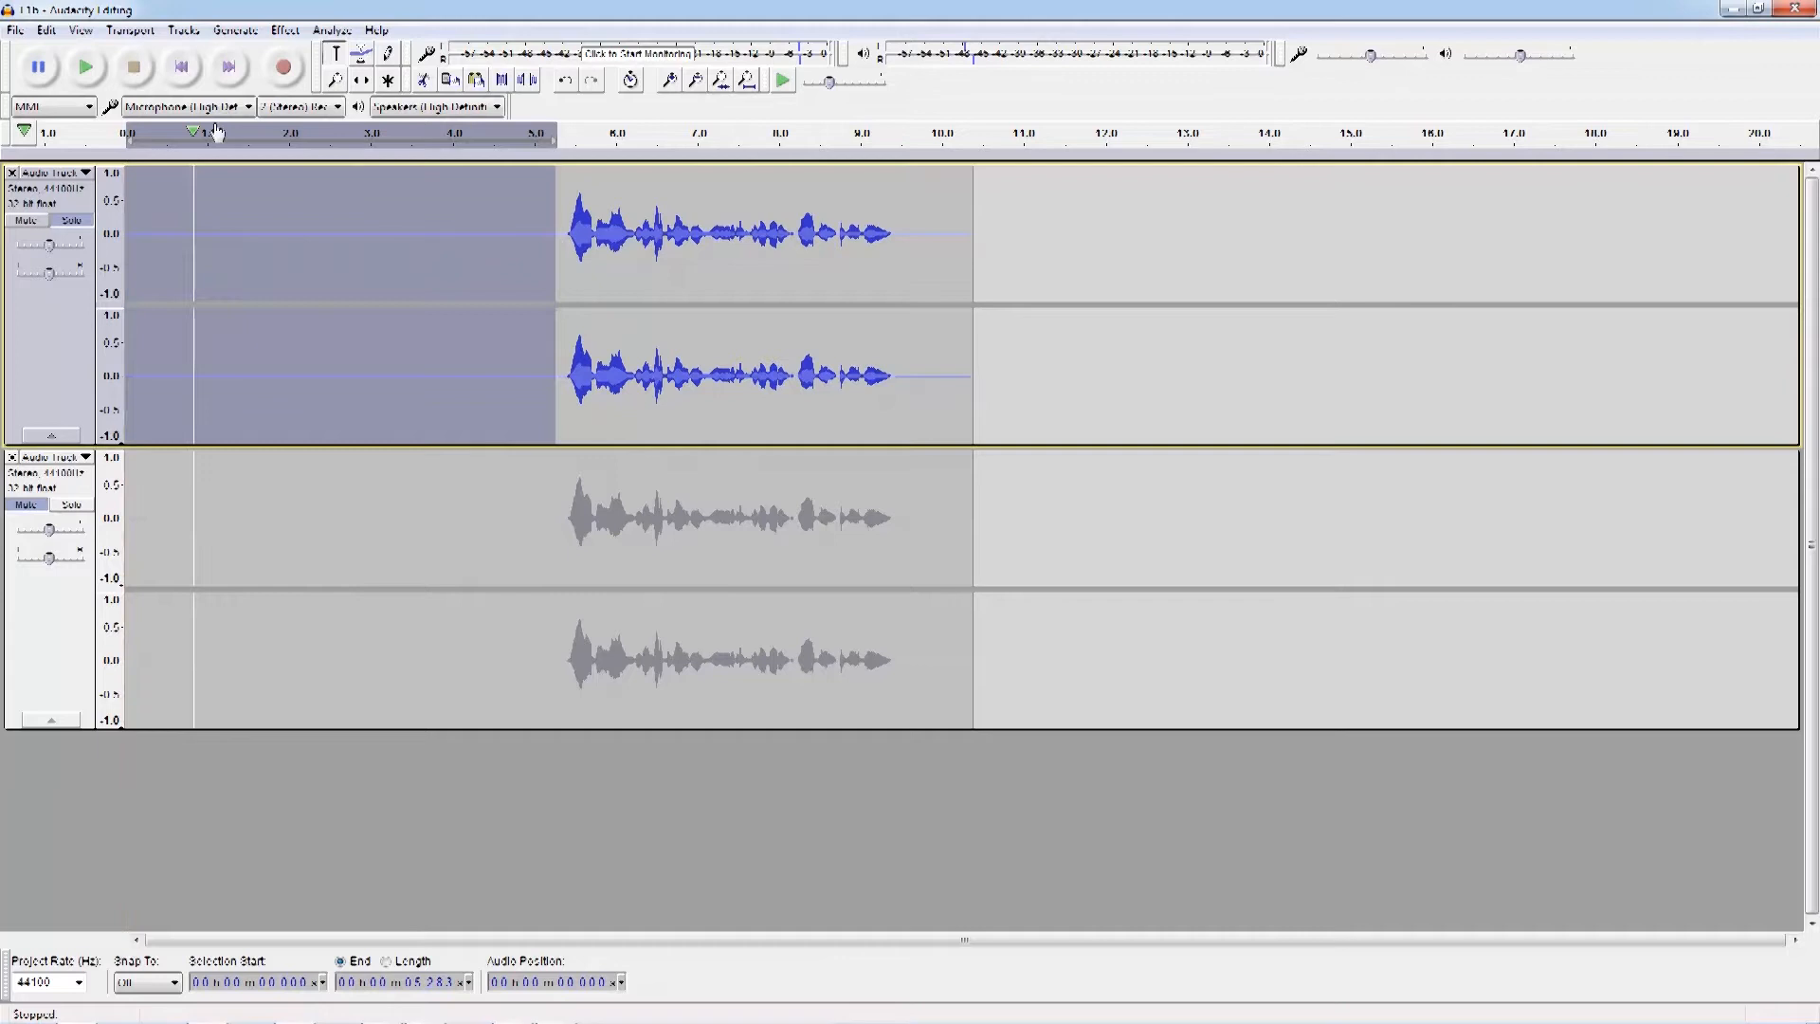
Step: Capture a noise profile from the selected quiet lead-in with Noise Reduction
{"action": "left_click", "coordinate": [282, 28]}
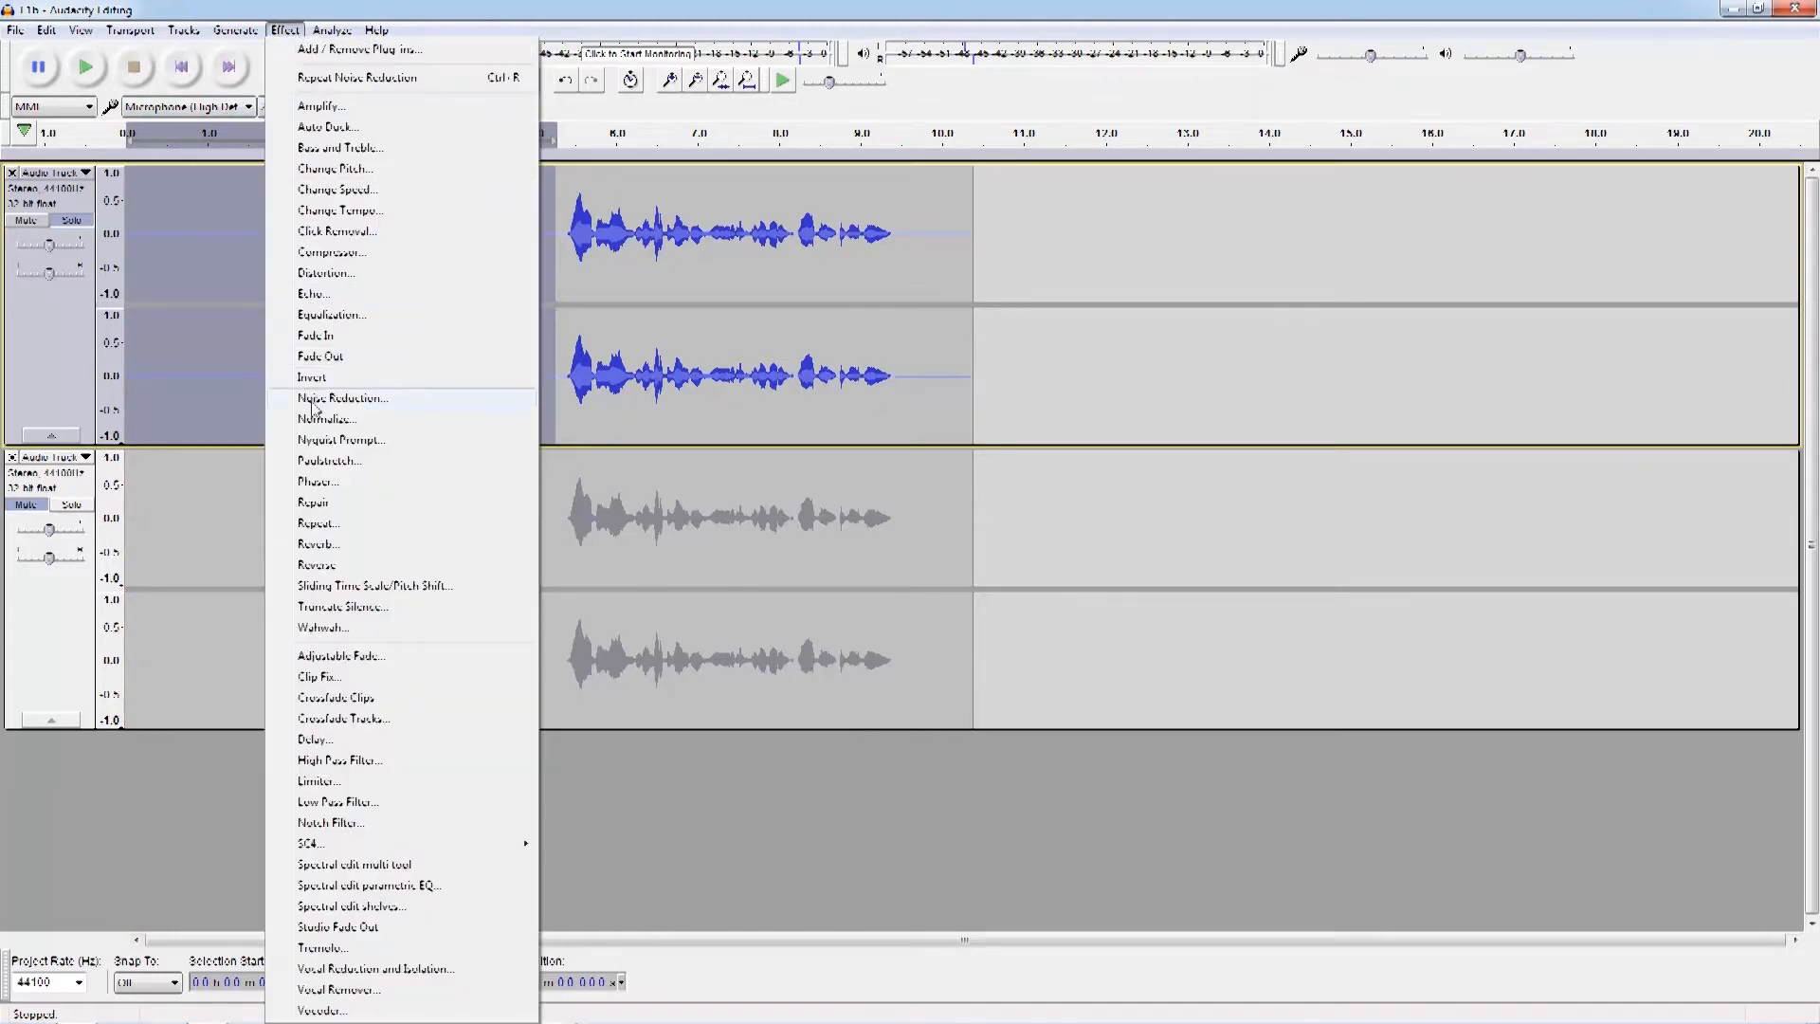
{"action": "left_click", "coordinate": [341, 398]}
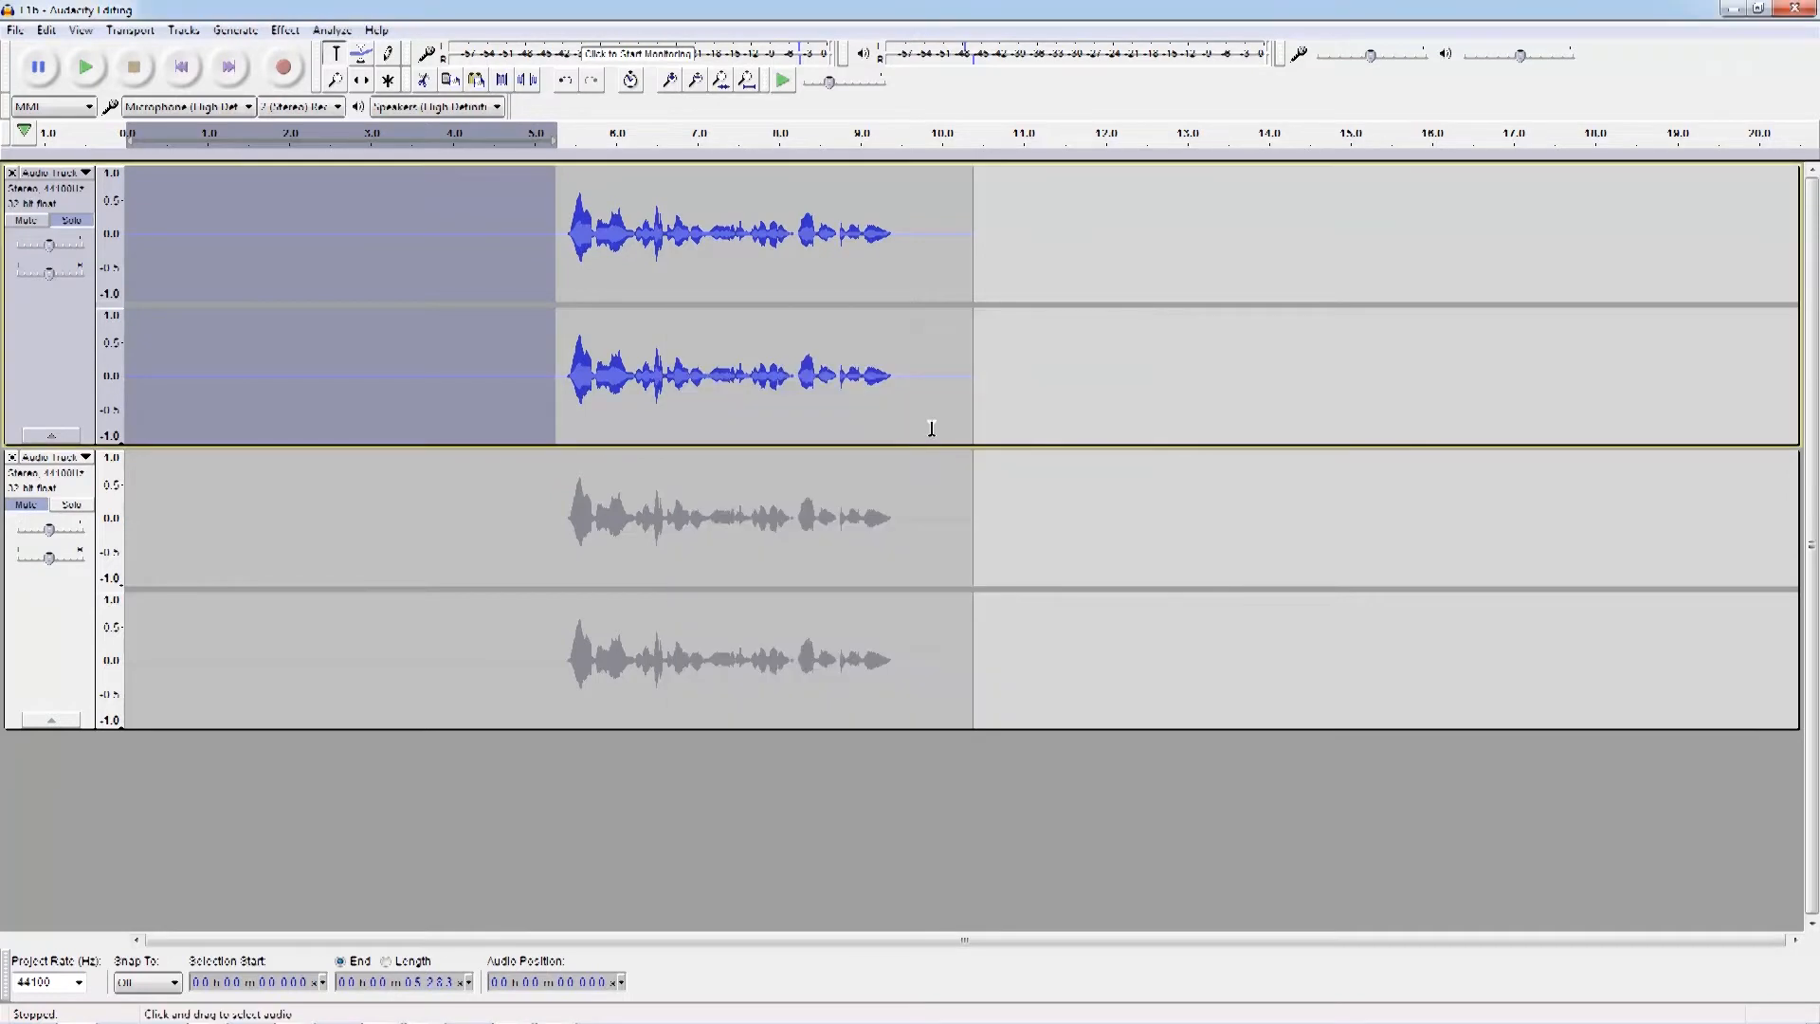
{"action": "mouse_move", "coordinate": [396, 309]}
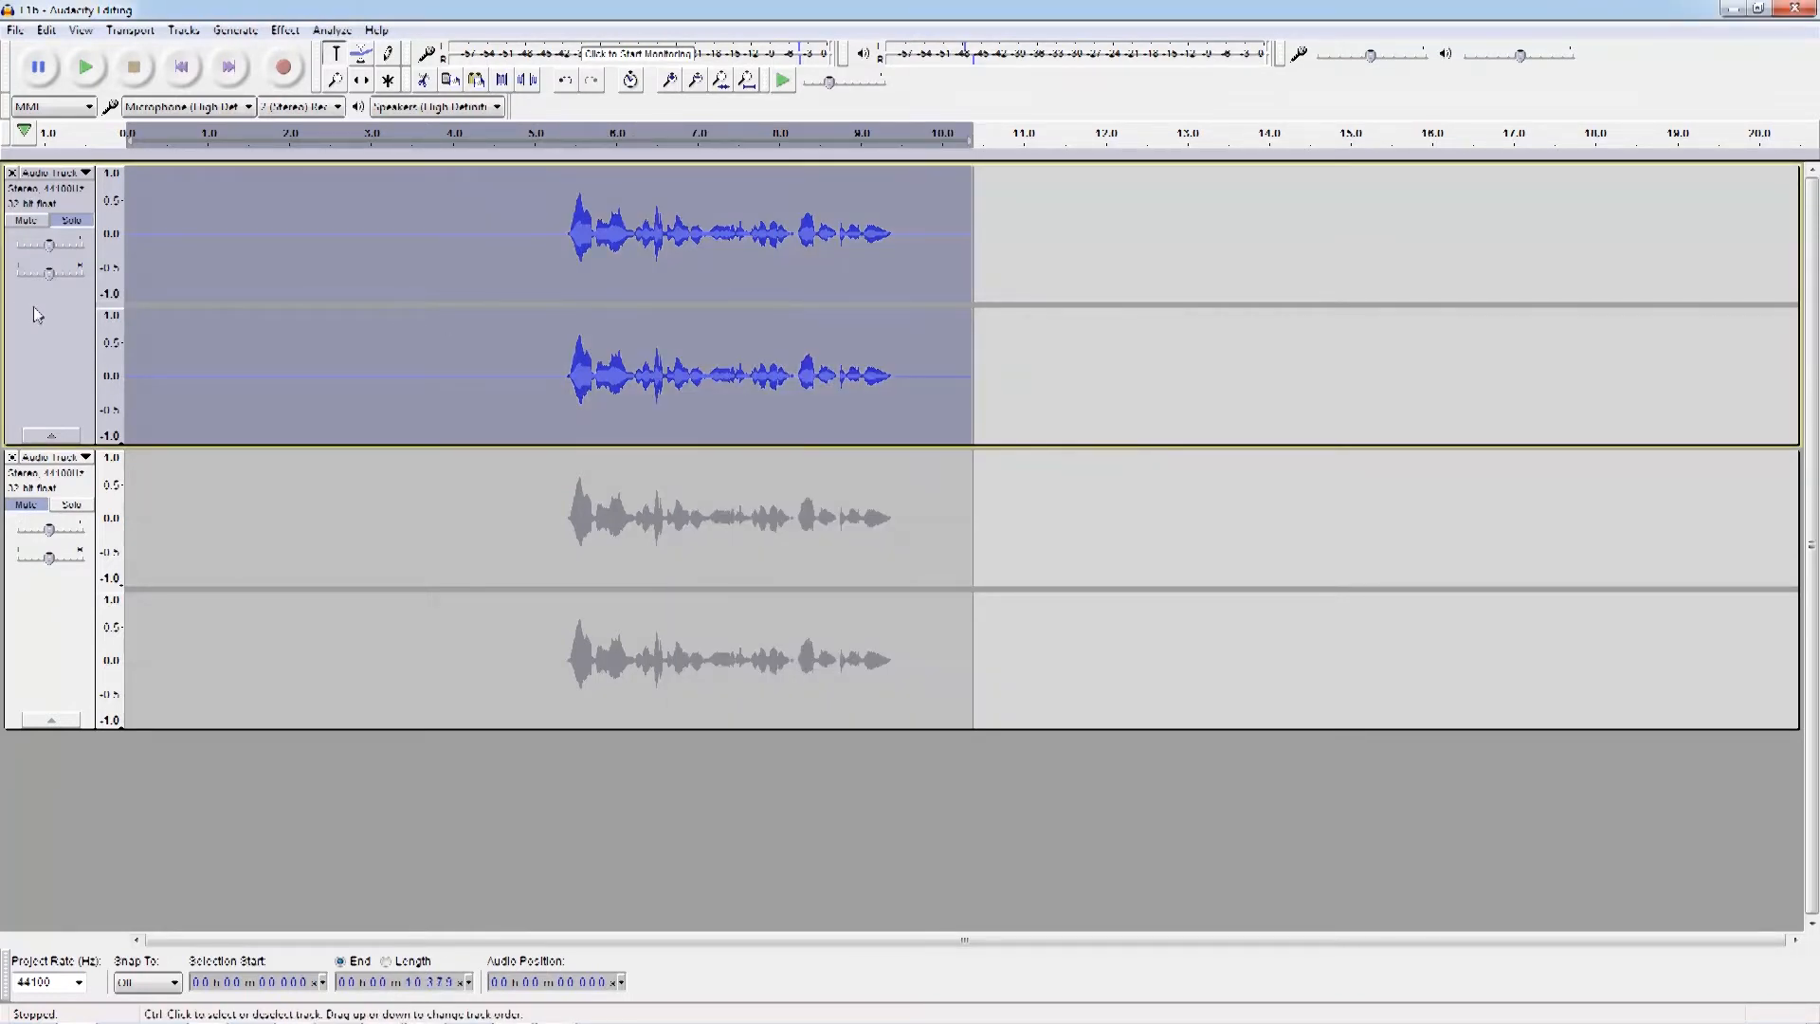
Step: Run Noise Reduction with that profile over the entire top voice track
{"action": "left_click", "coordinate": [282, 28]}
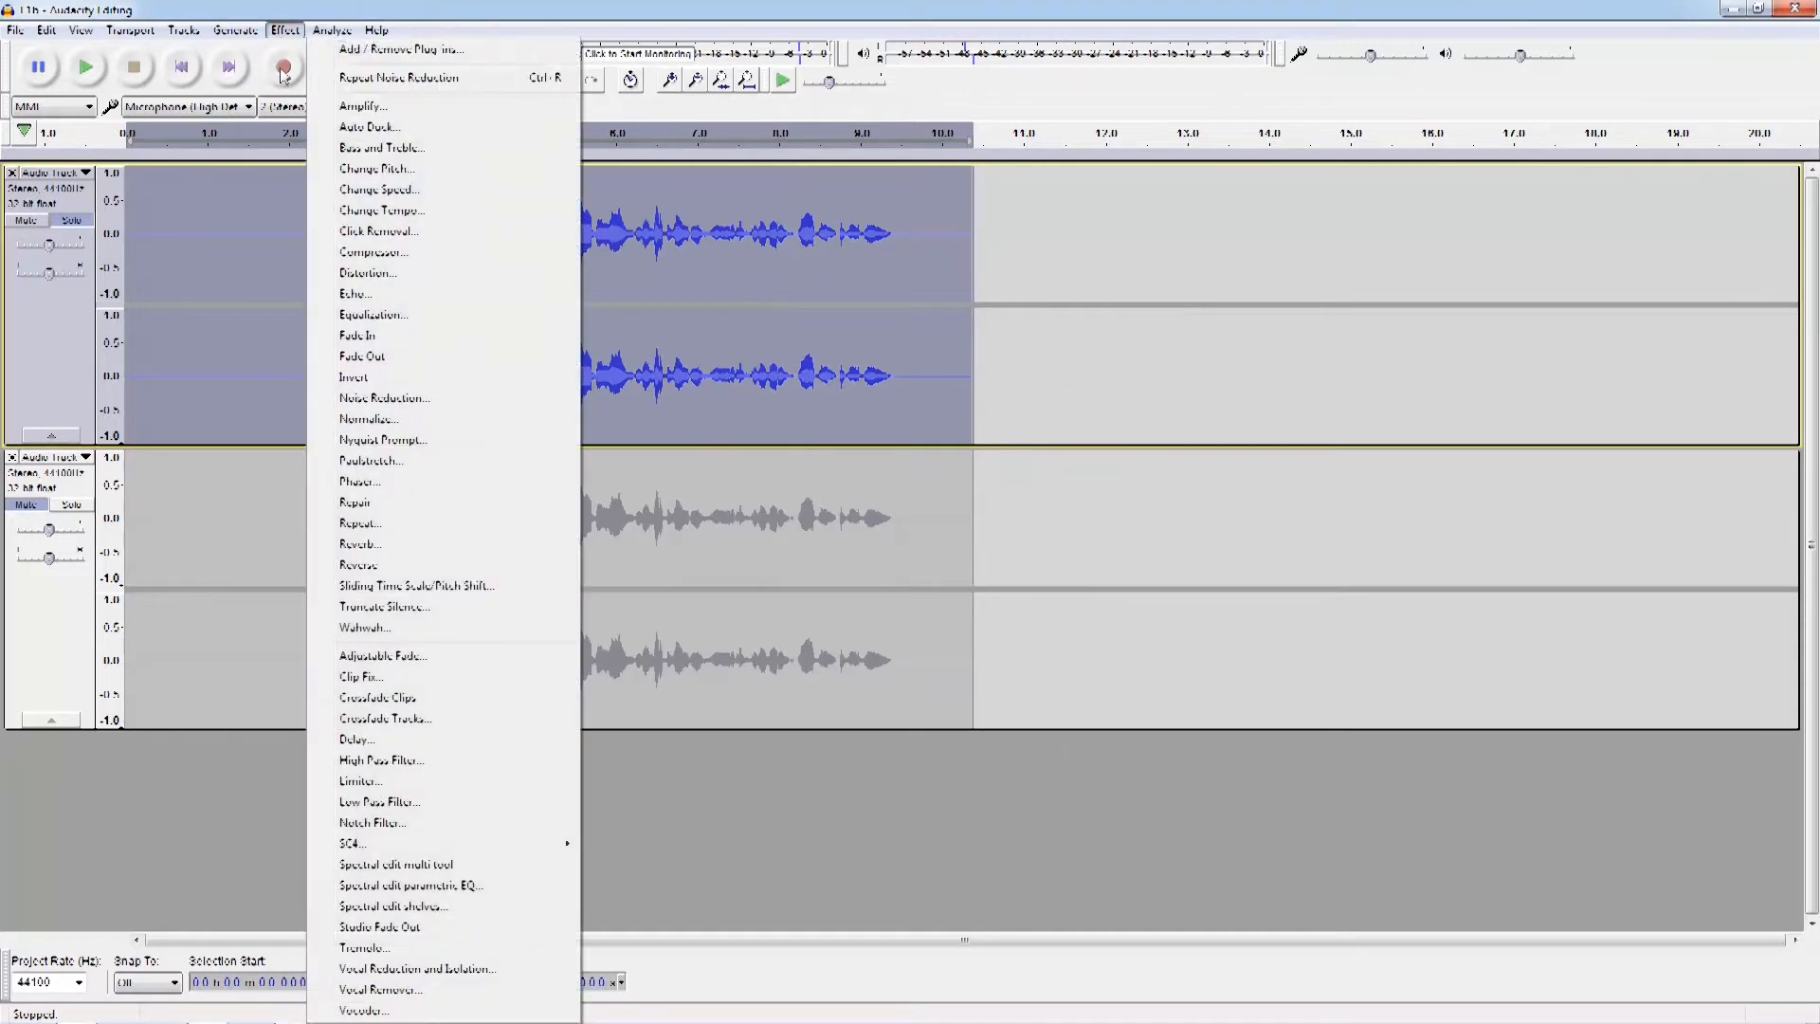
{"action": "left_click", "coordinate": [385, 397]}
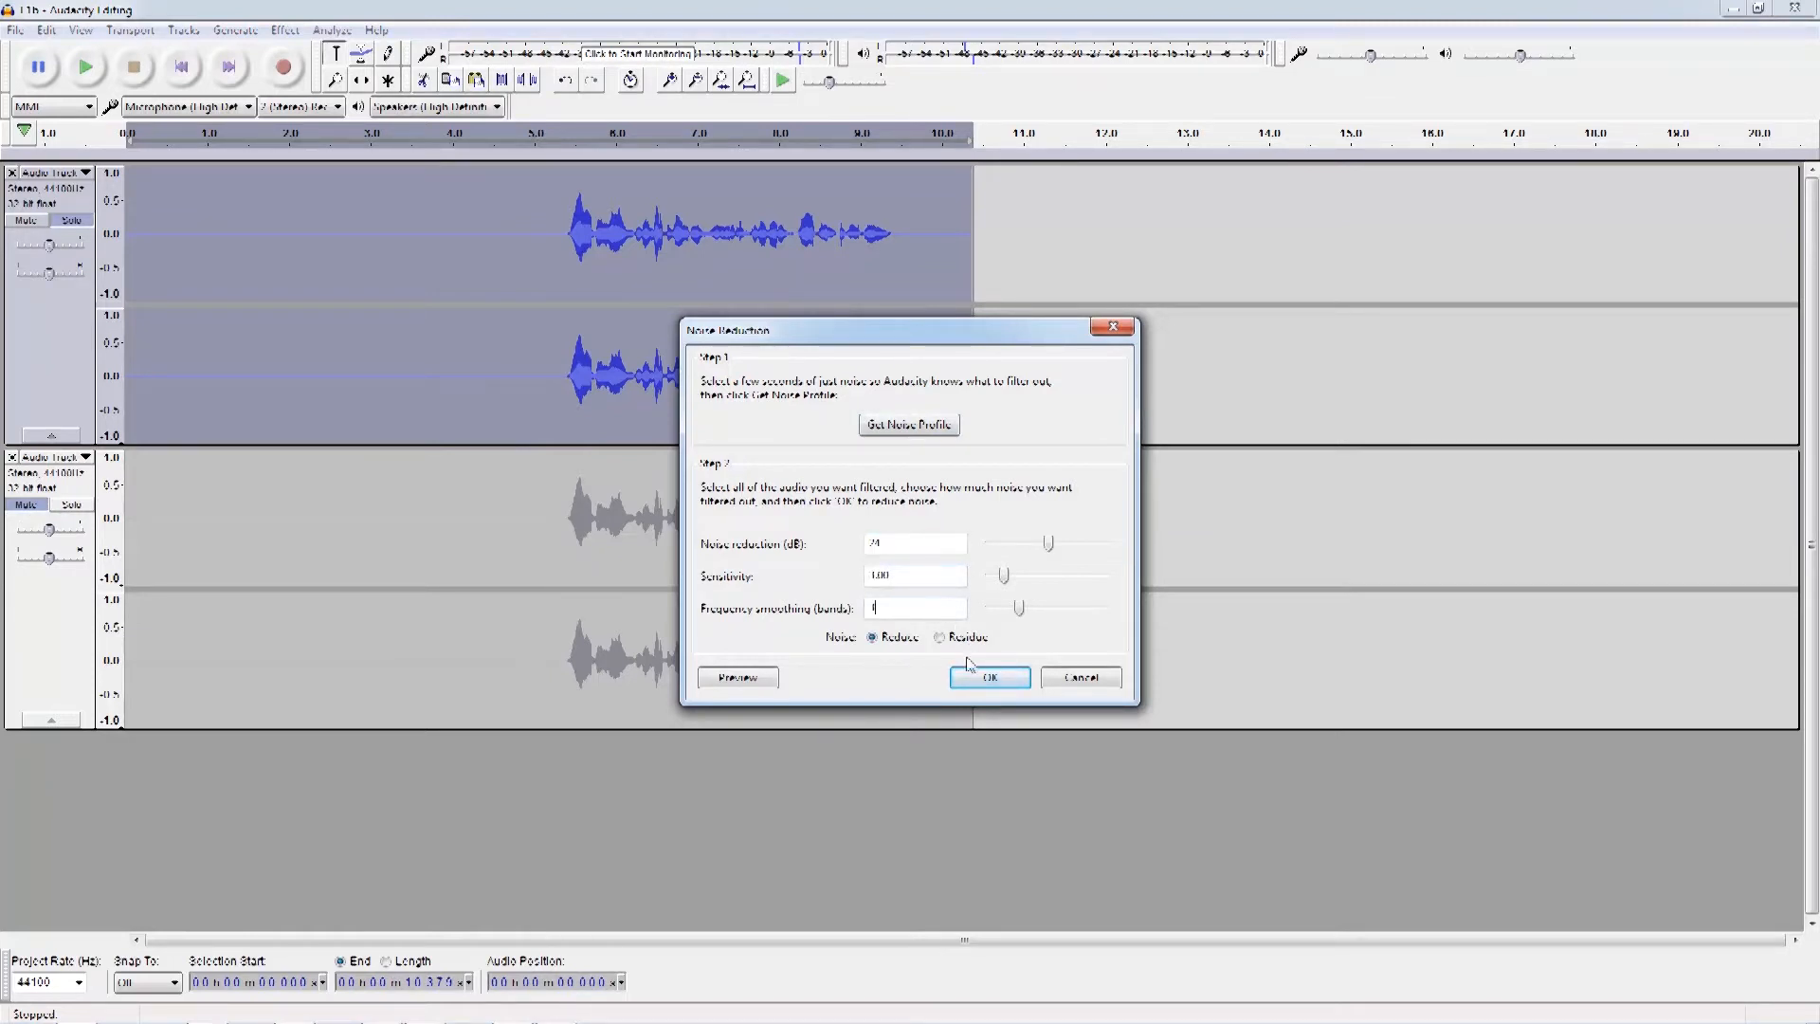
{"action": "left_click", "coordinate": [988, 677]}
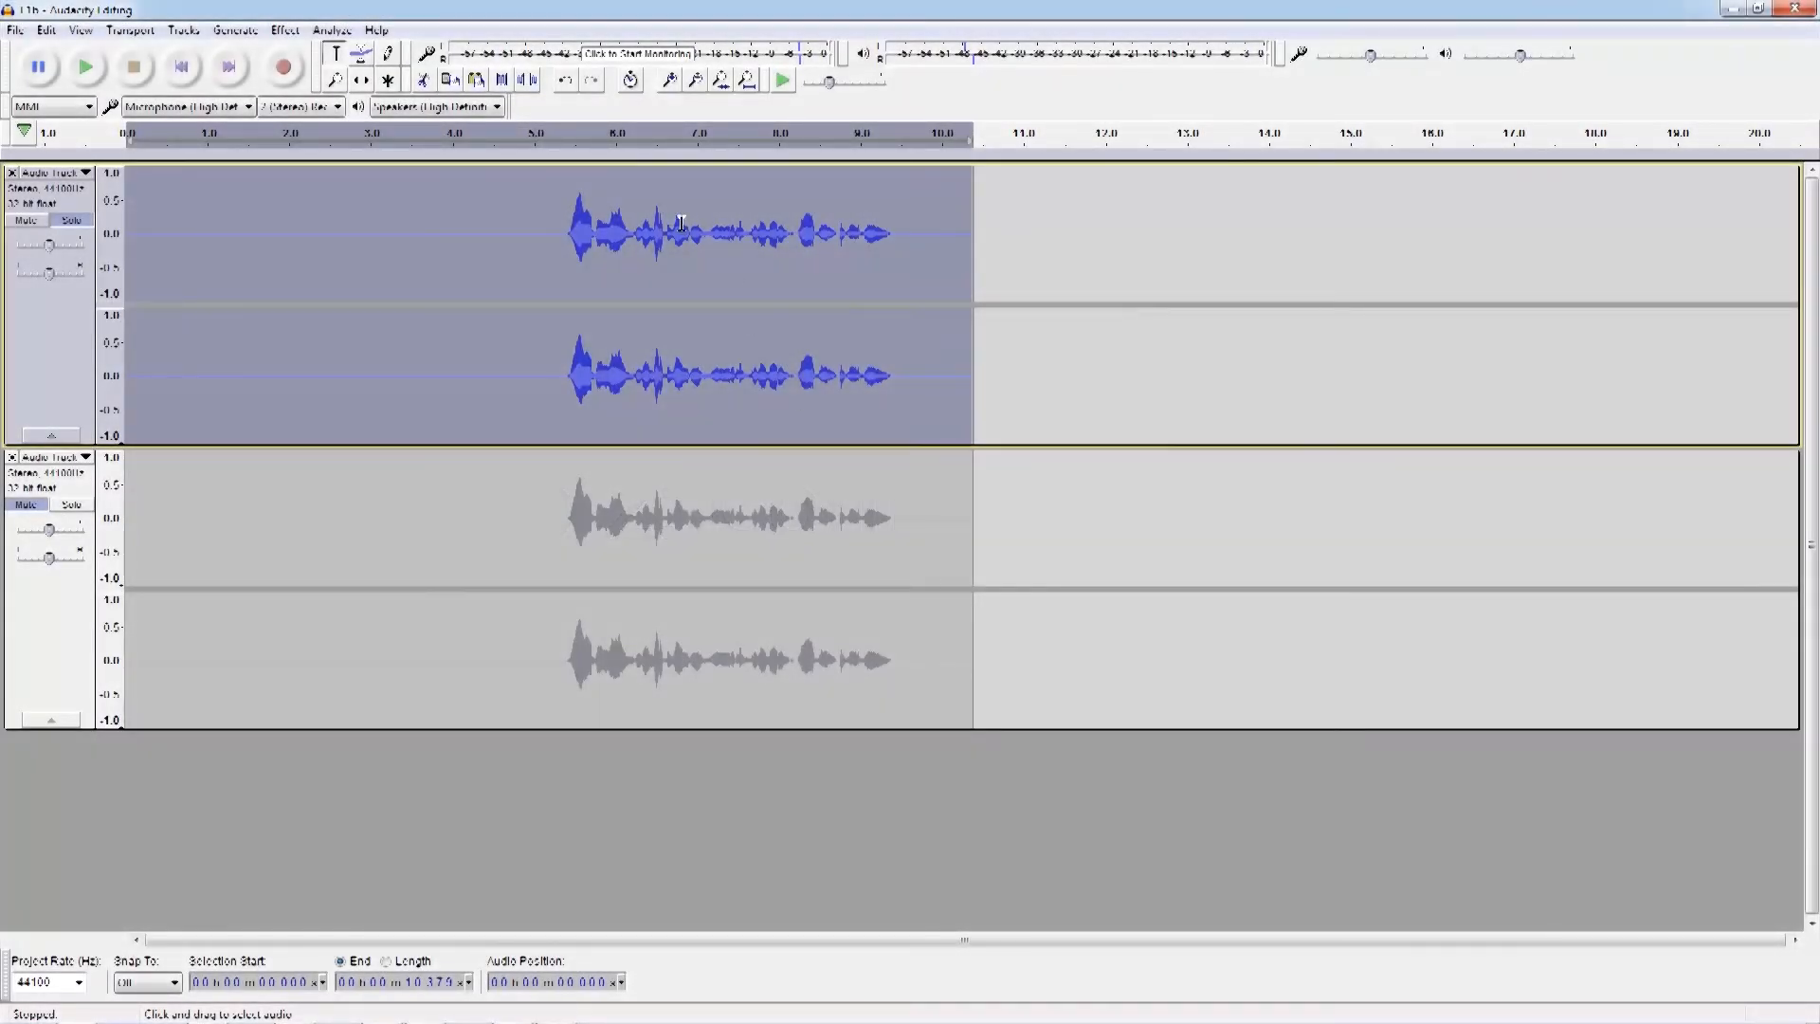
{"action": "left_click", "coordinate": [283, 28]}
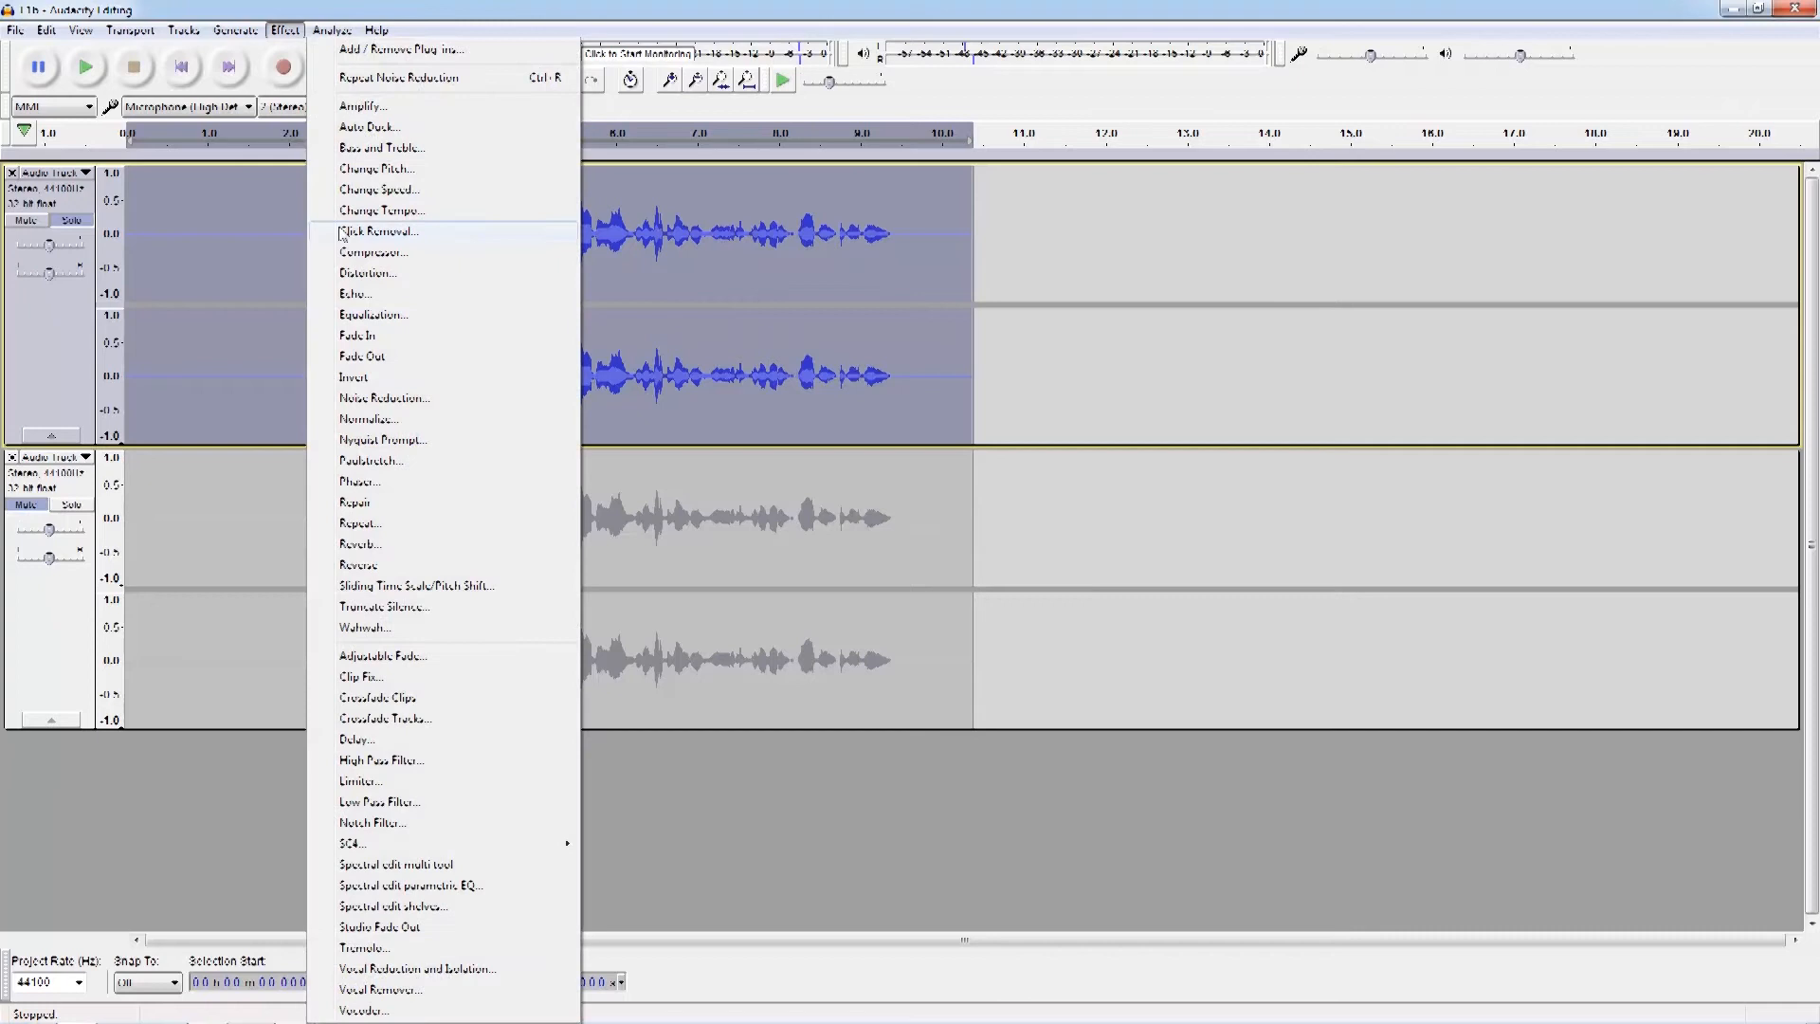
Step: Apply the Compressor with its Threshold and Ratio settings to the top voice track
{"action": "left_click", "coordinate": [374, 252]}
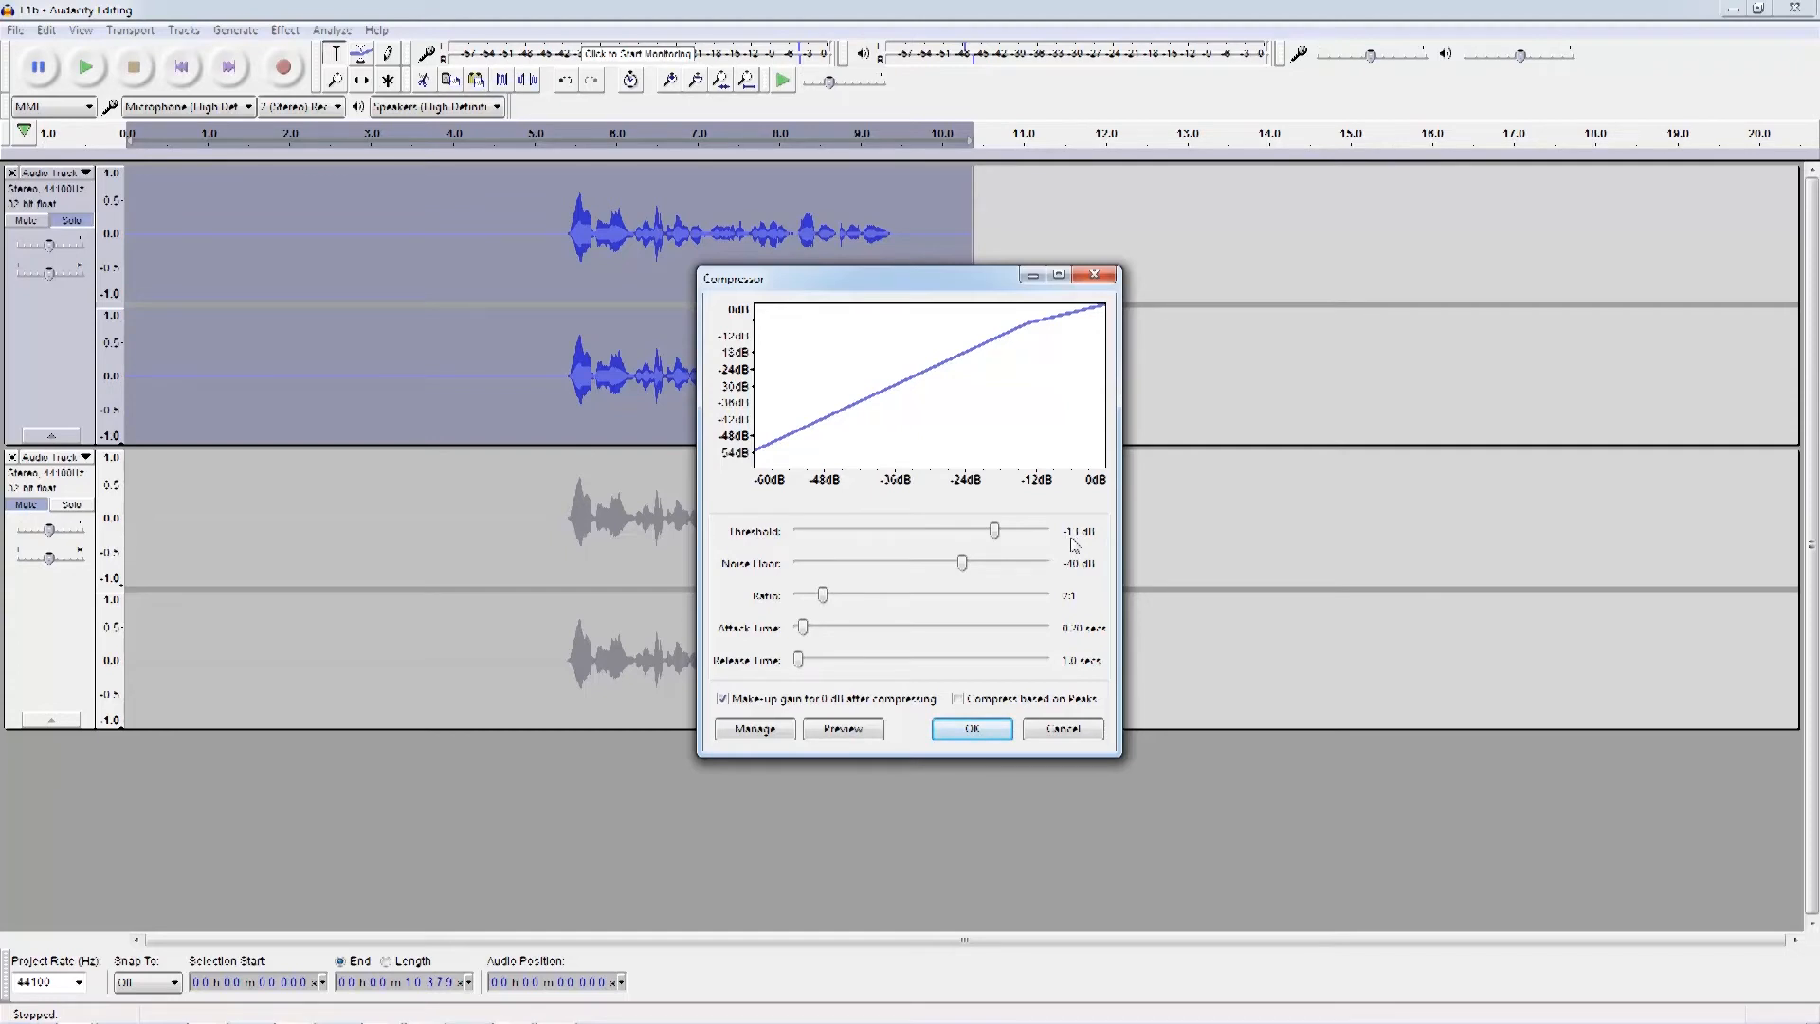
{"action": "left_click", "coordinate": [970, 728]}
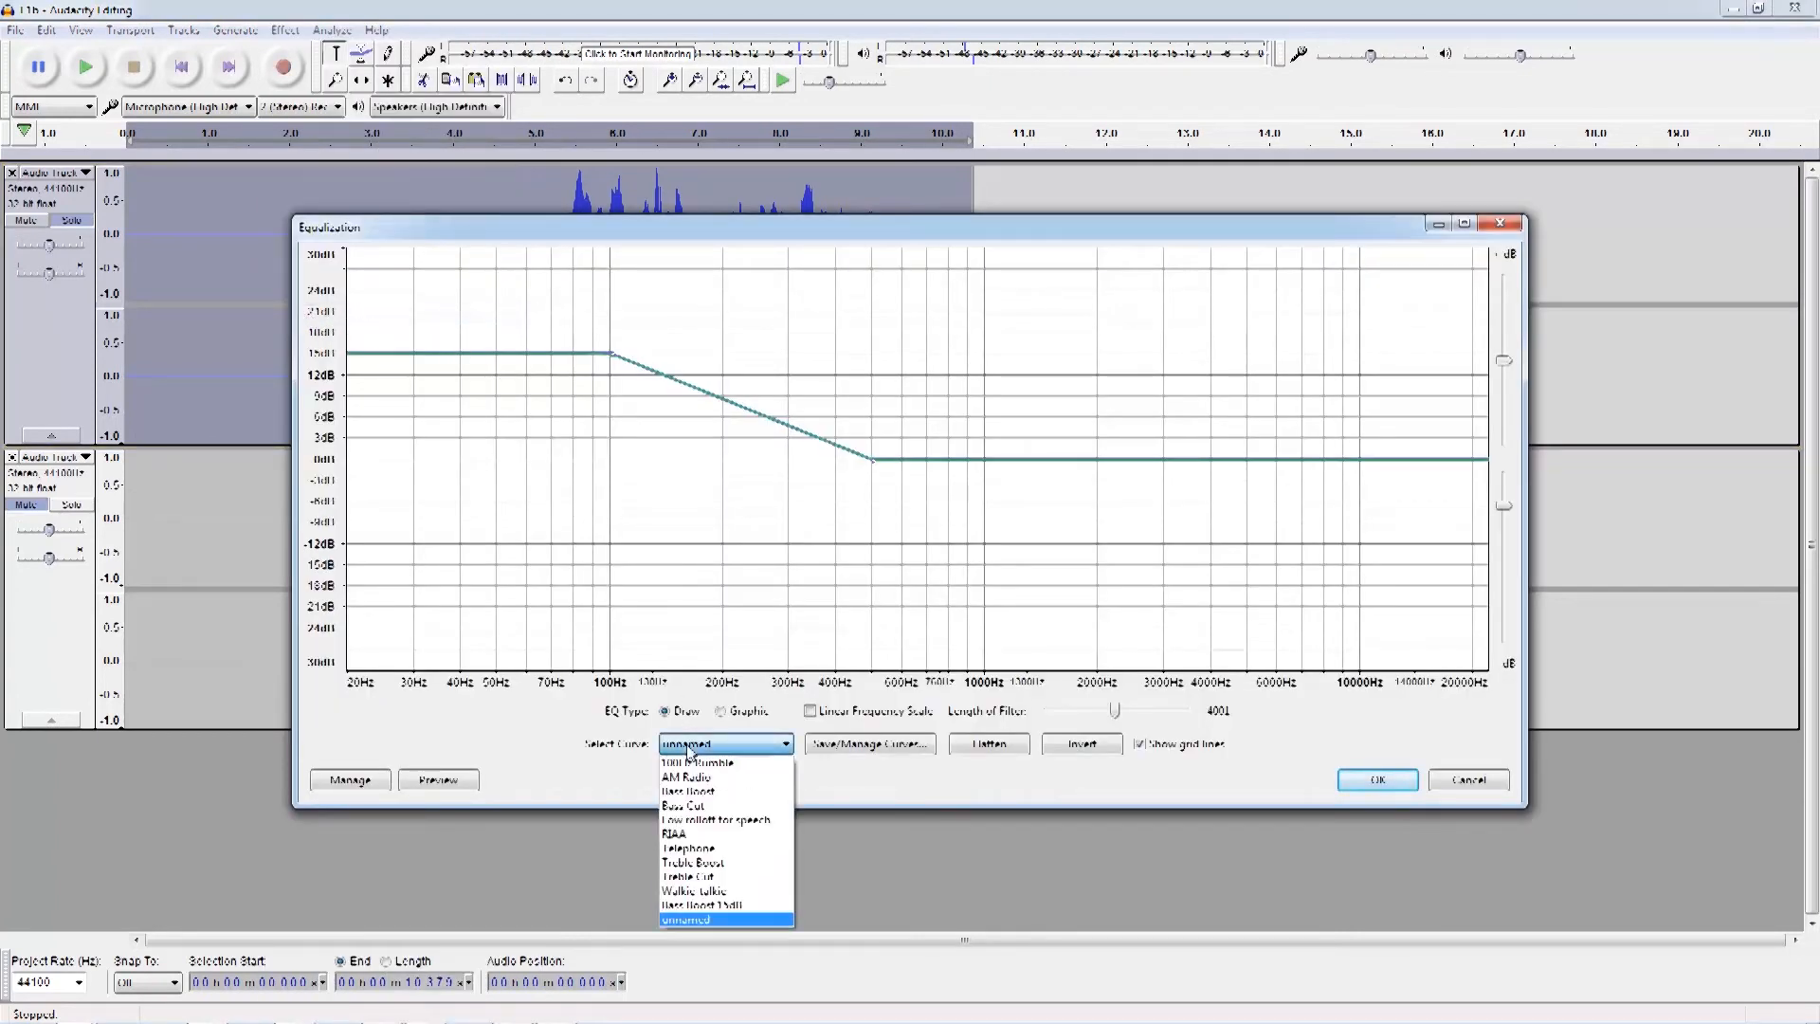
Step: Apply an Equalization using the Bass Boost curve with its low end raised below about 100 Hz
{"action": "left_click", "coordinate": [688, 792]}
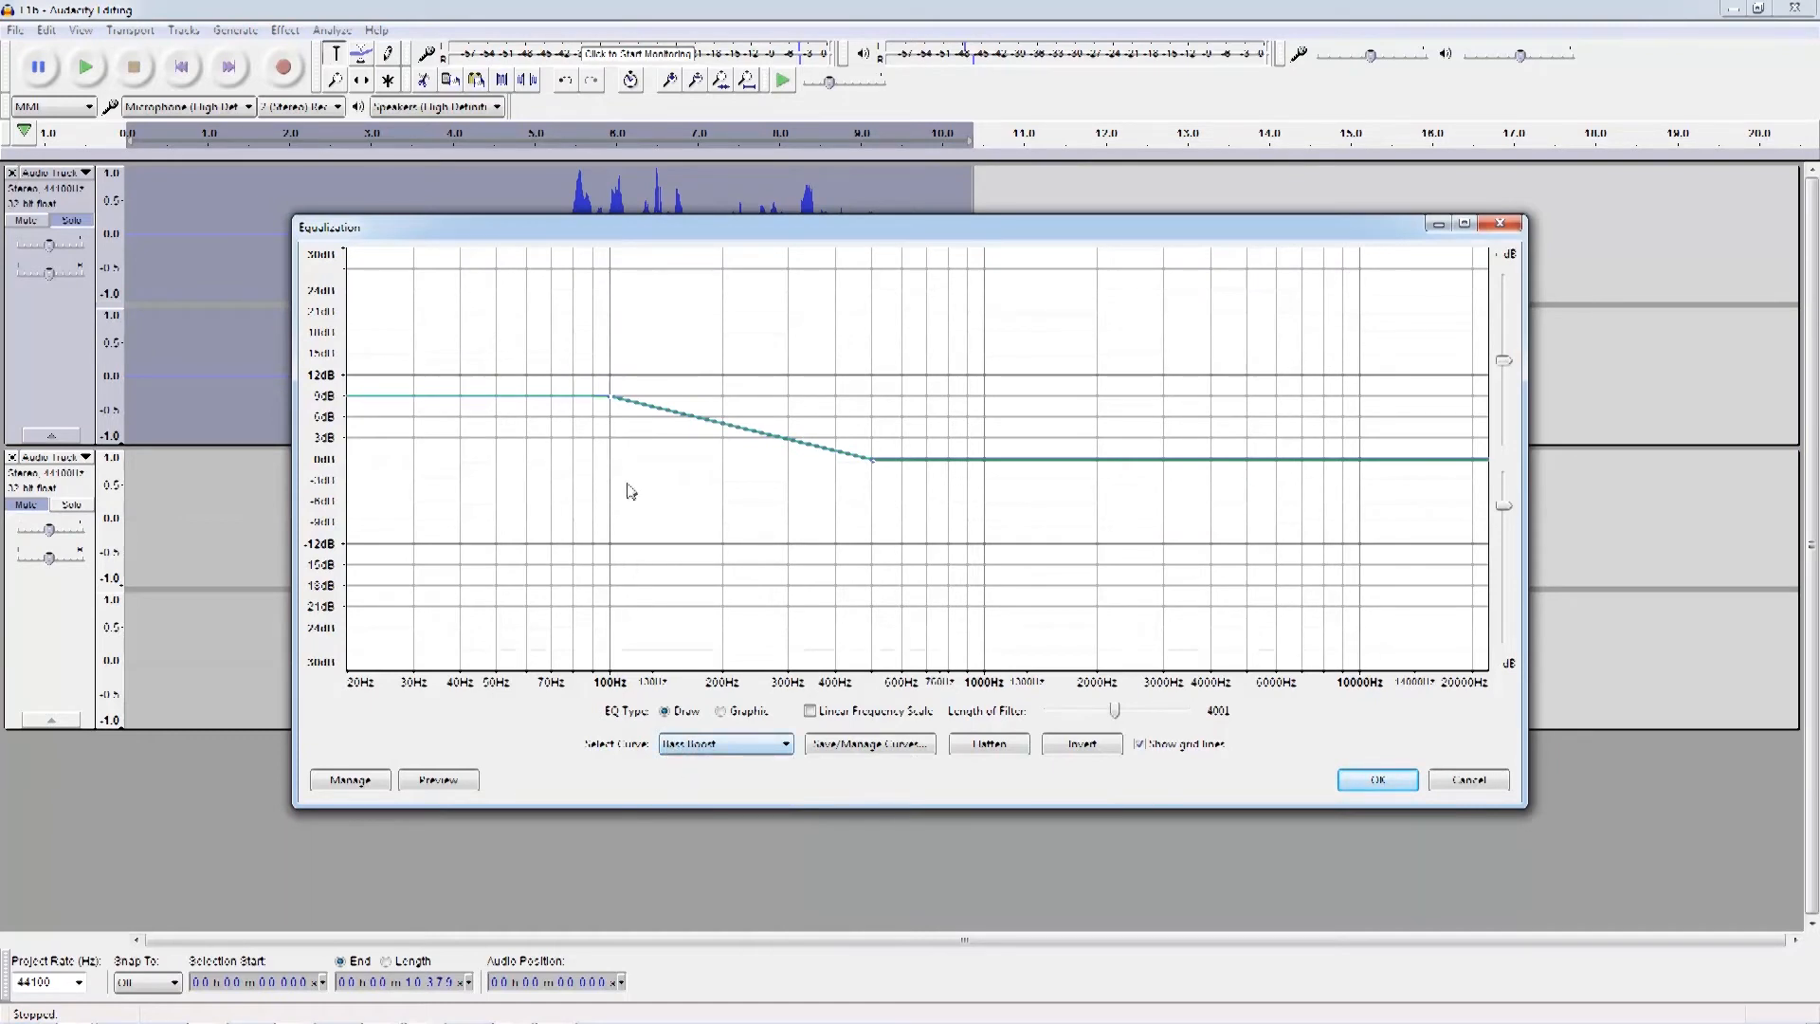
{"action": "left_click_drag", "start_coordinate": [612, 399], "coordinate": [612, 374]}
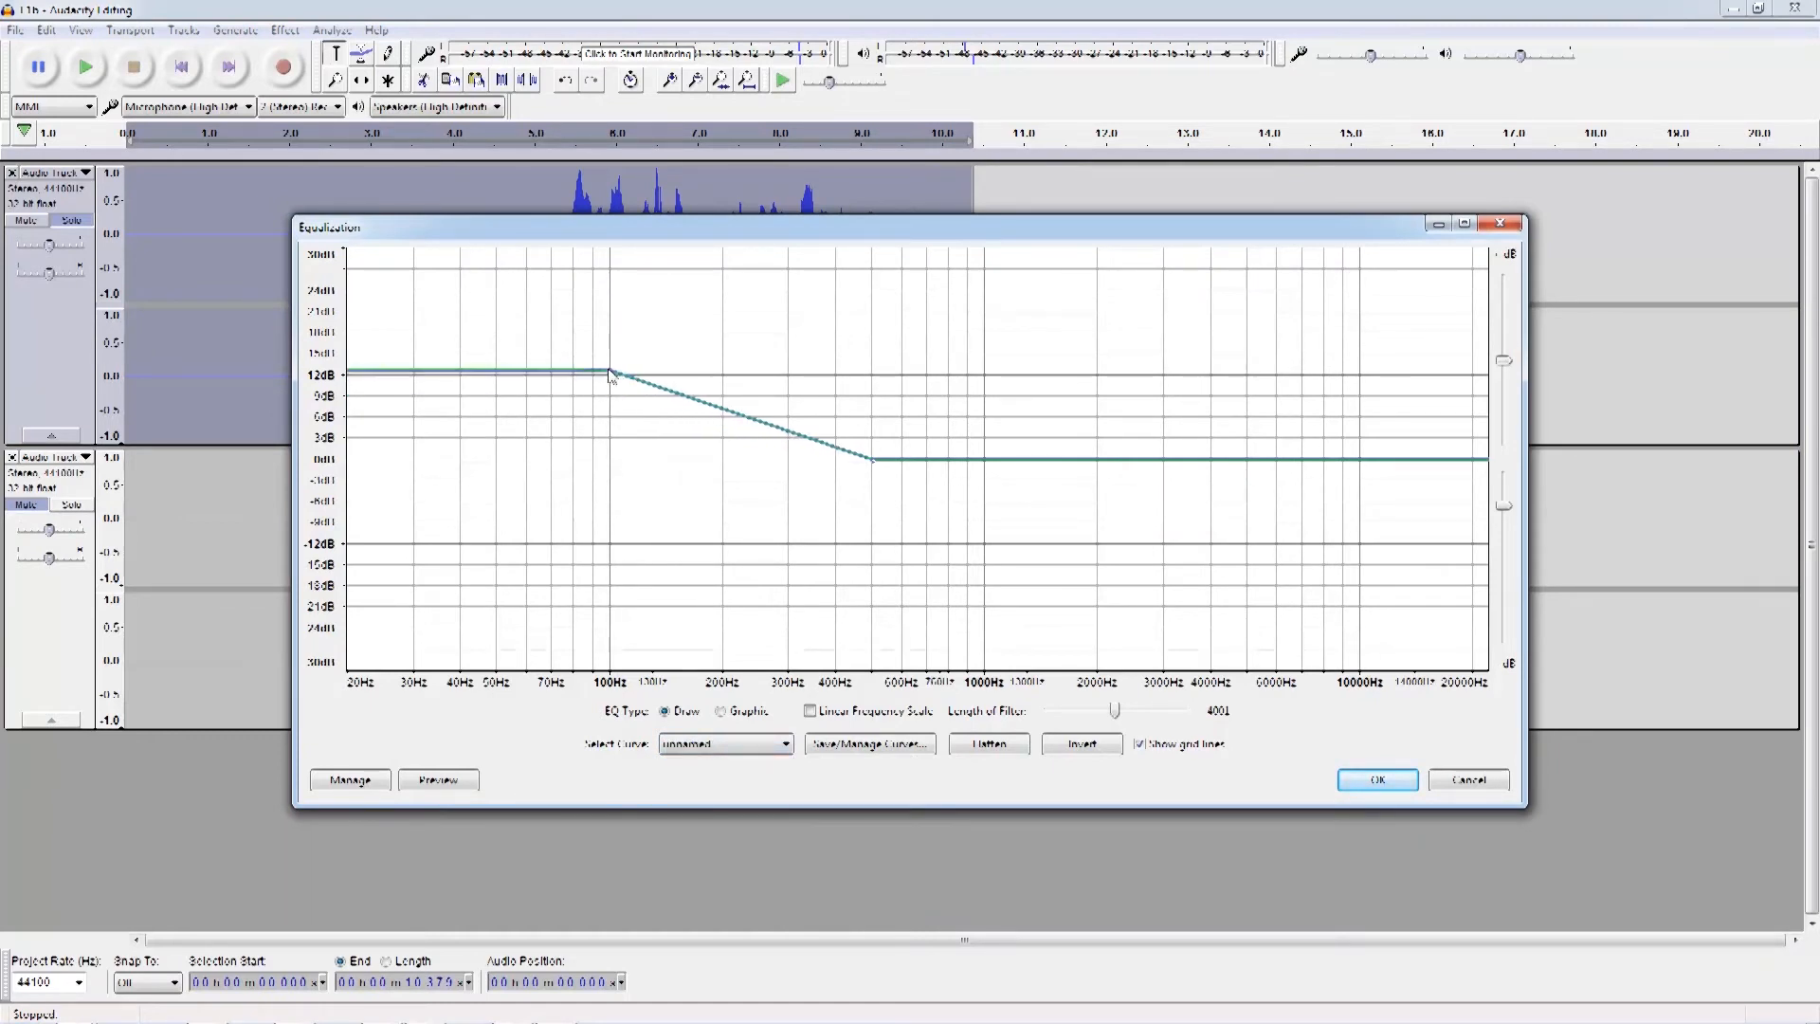
{"action": "left_click_drag", "start_coordinate": [609, 374], "coordinate": [608, 354]}
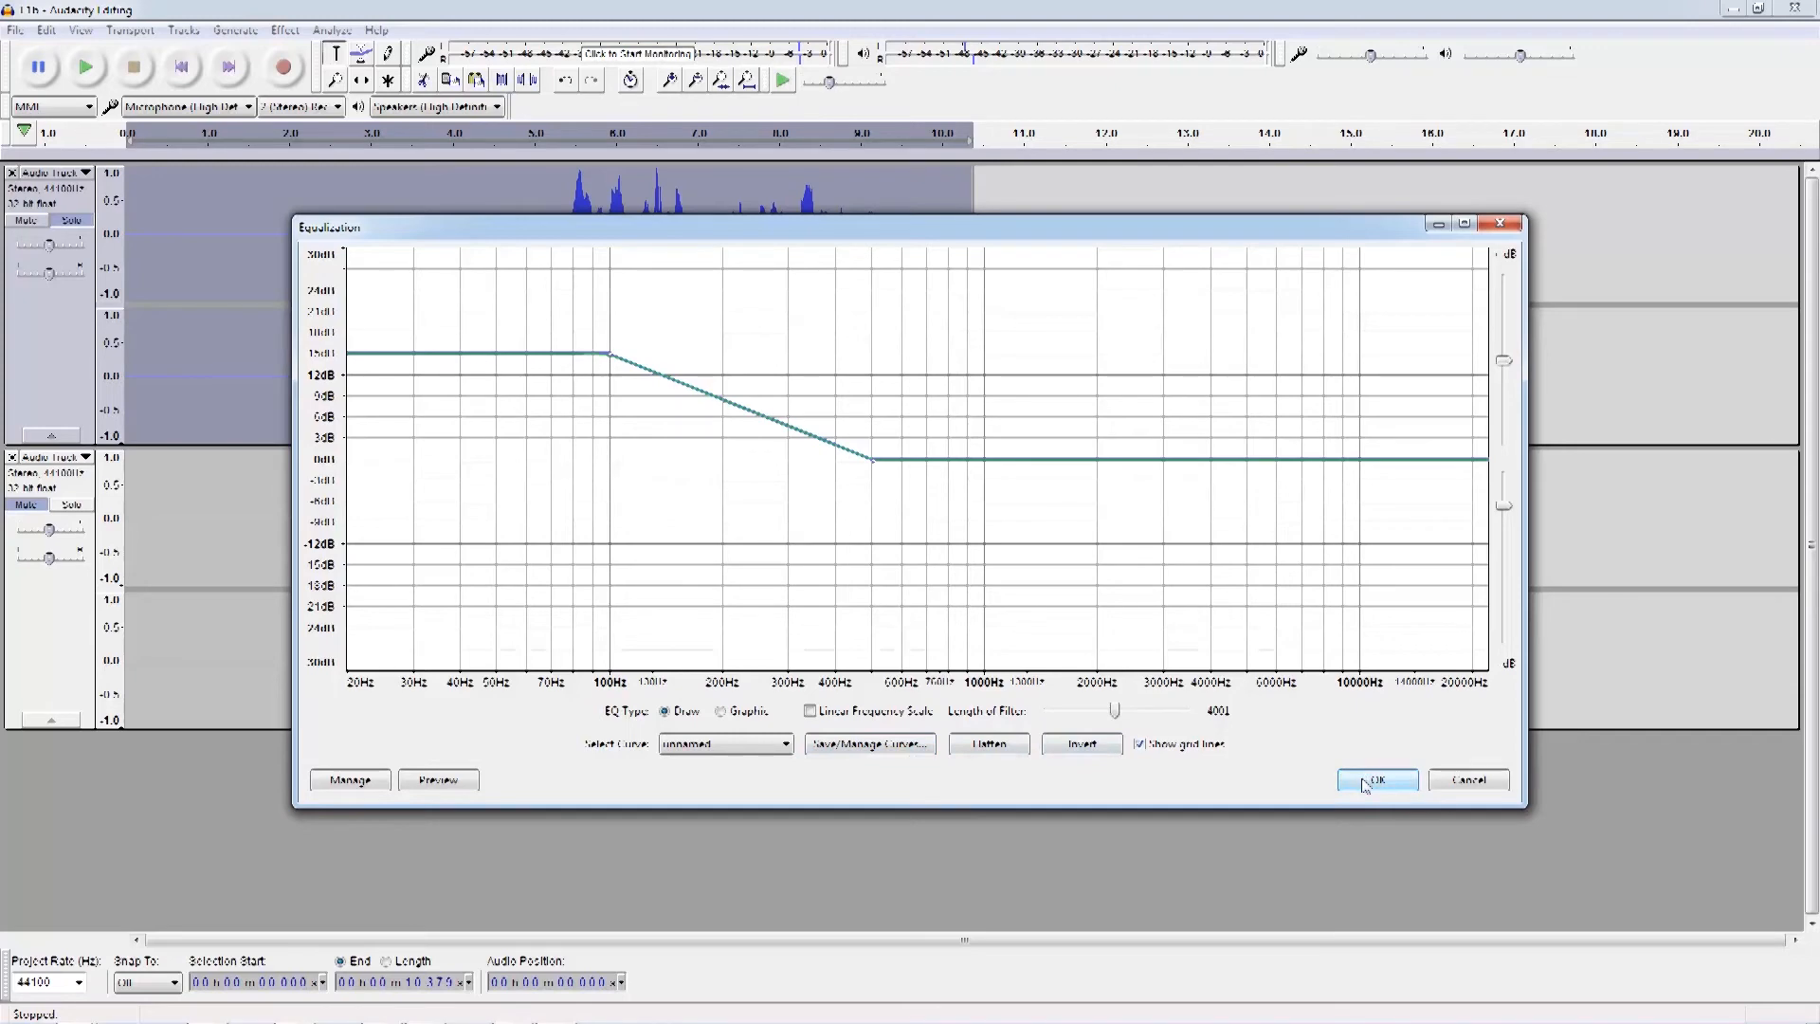
{"action": "left_click", "coordinate": [1376, 779]}
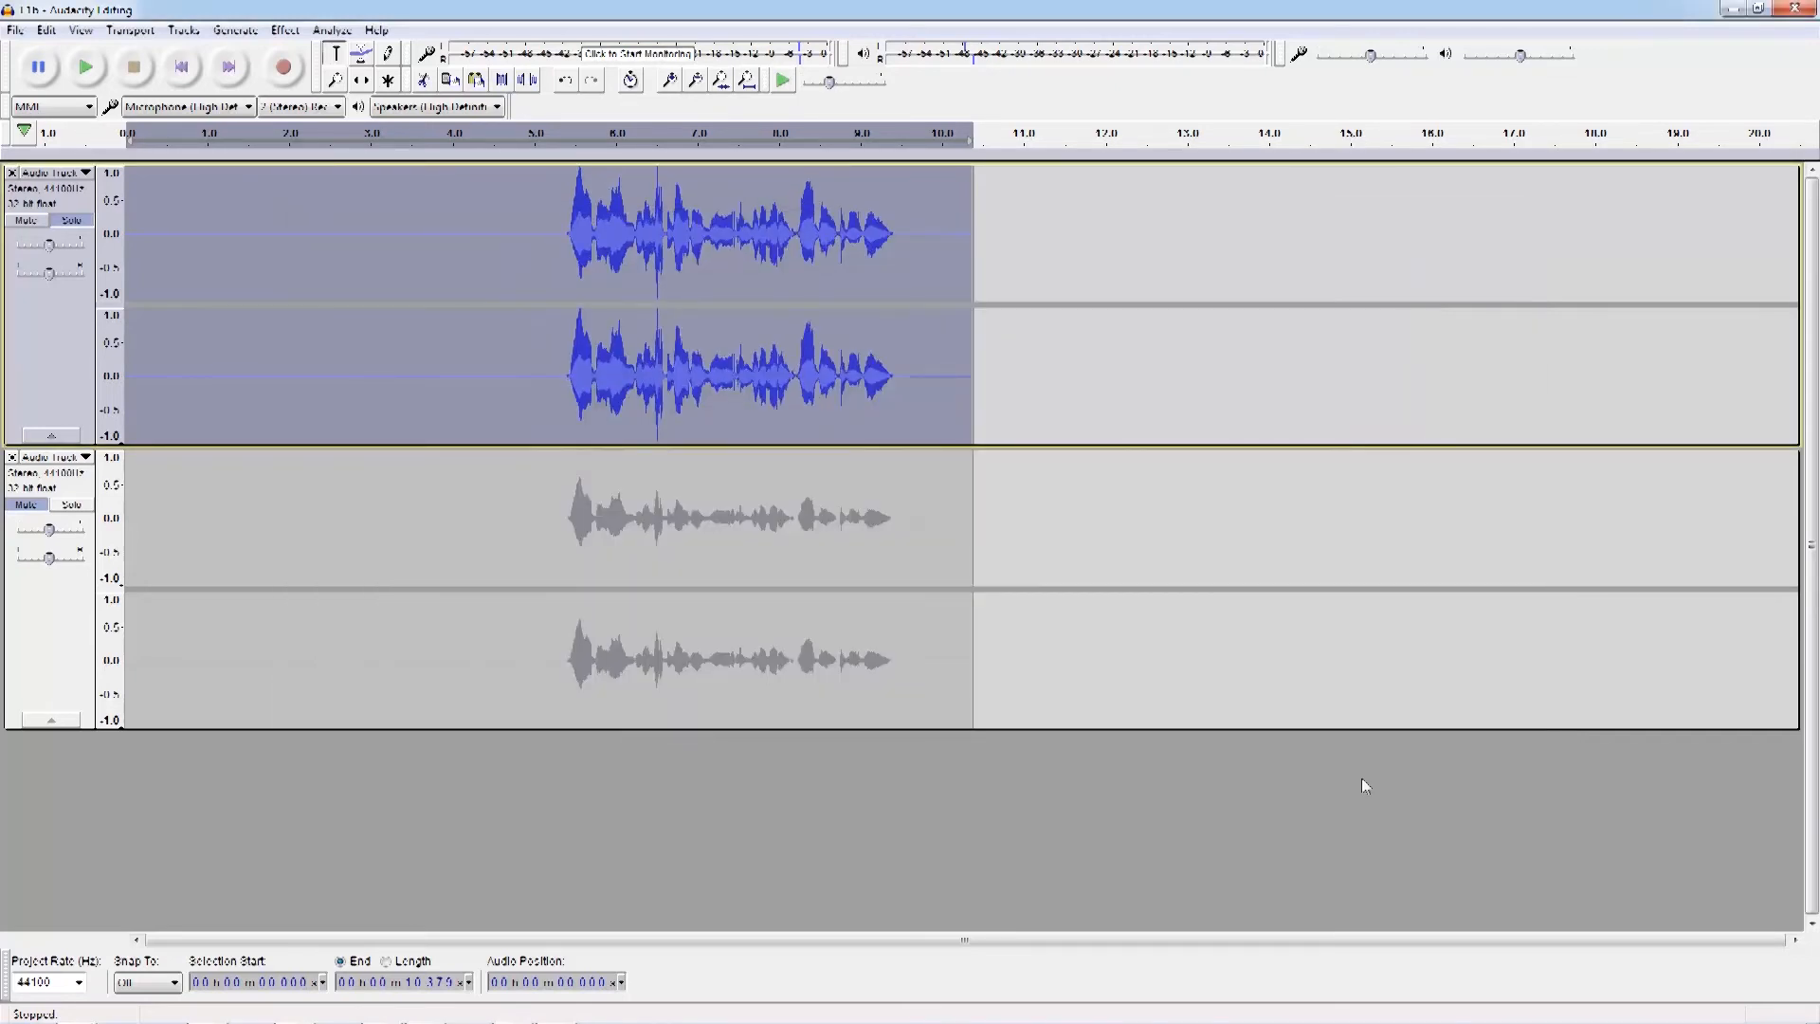
{"action": "mouse_move", "coordinate": [843, 410]}
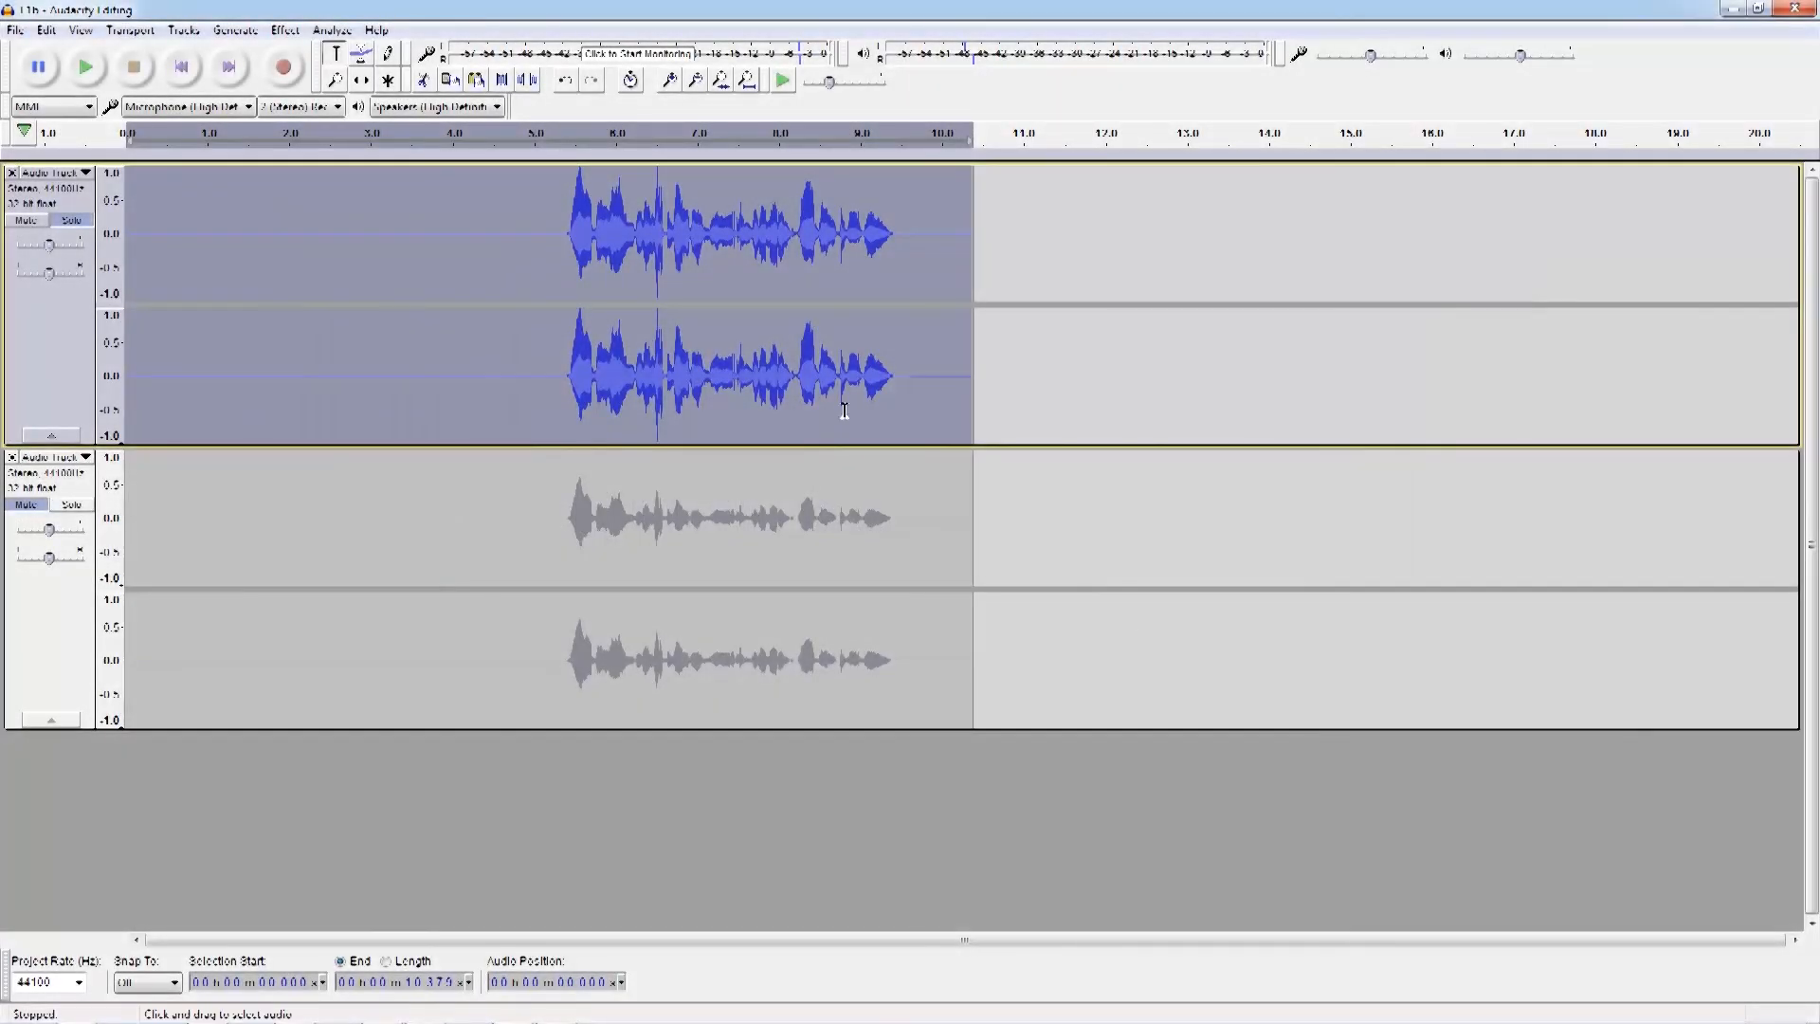
Step: Apply the Limiter set to Hard Limit to cap the top track's peaks
{"action": "left_click", "coordinate": [283, 28]}
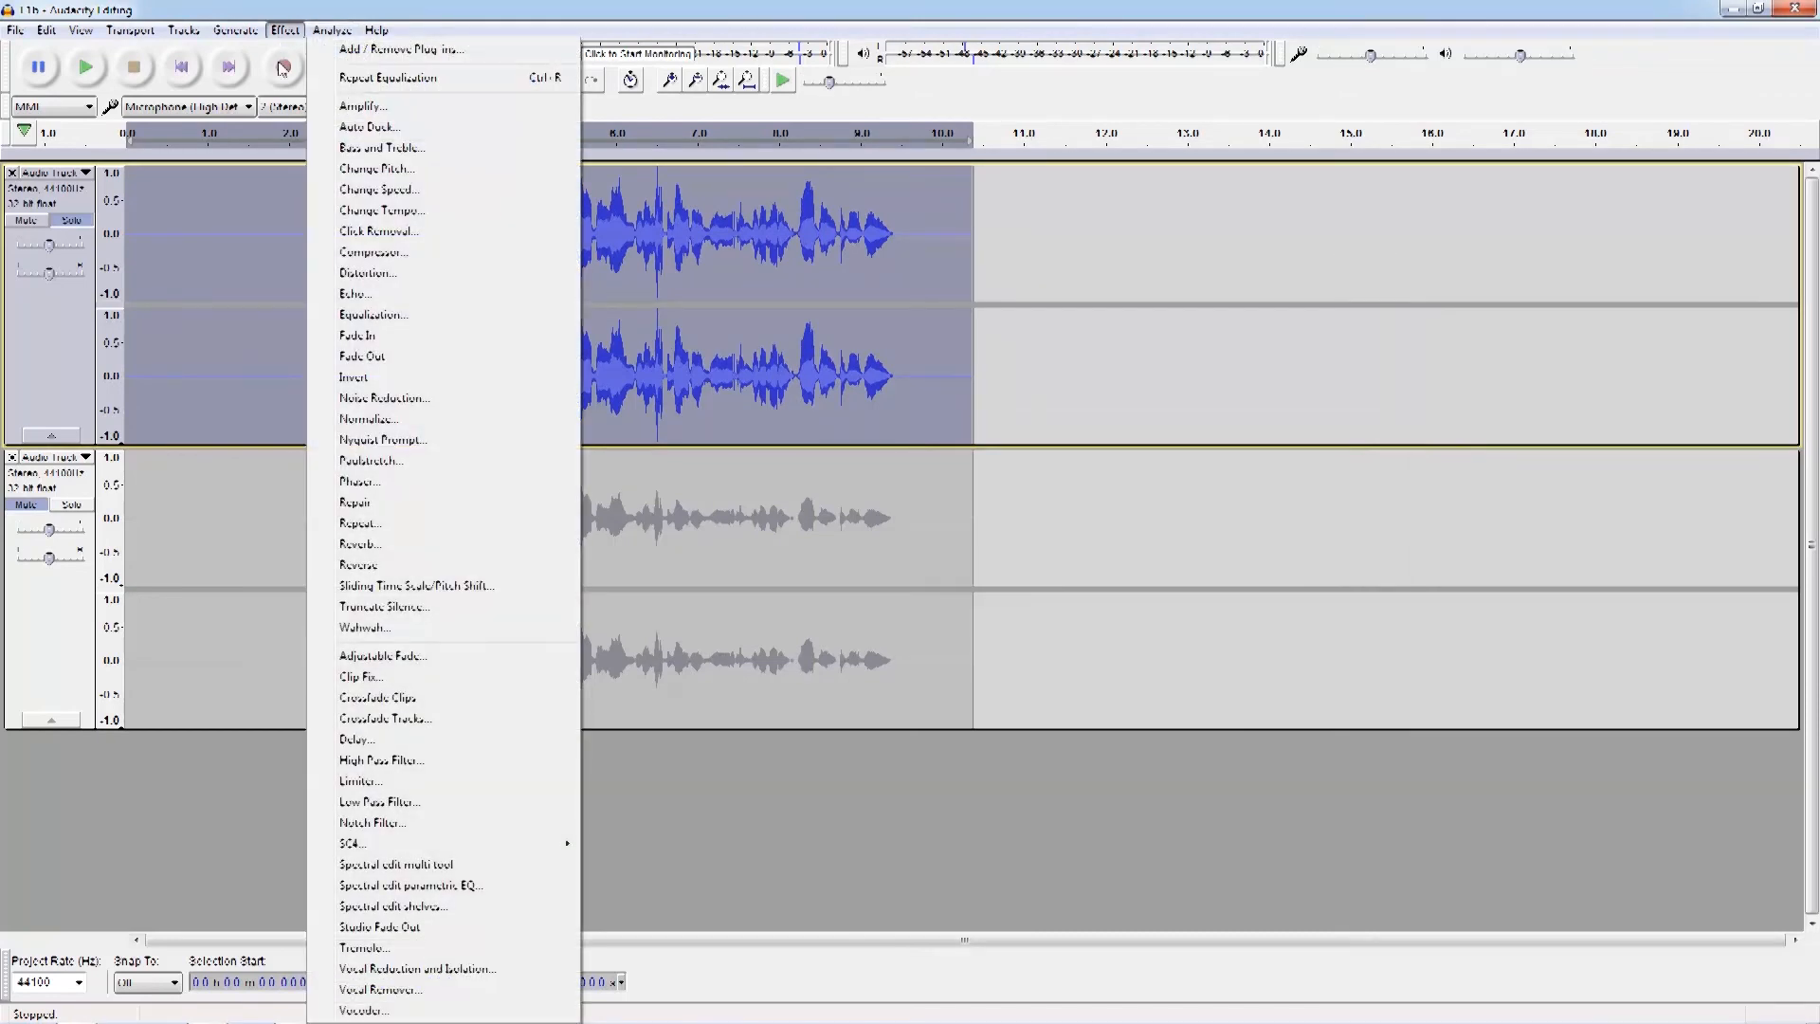
{"action": "left_click", "coordinate": [360, 781]}
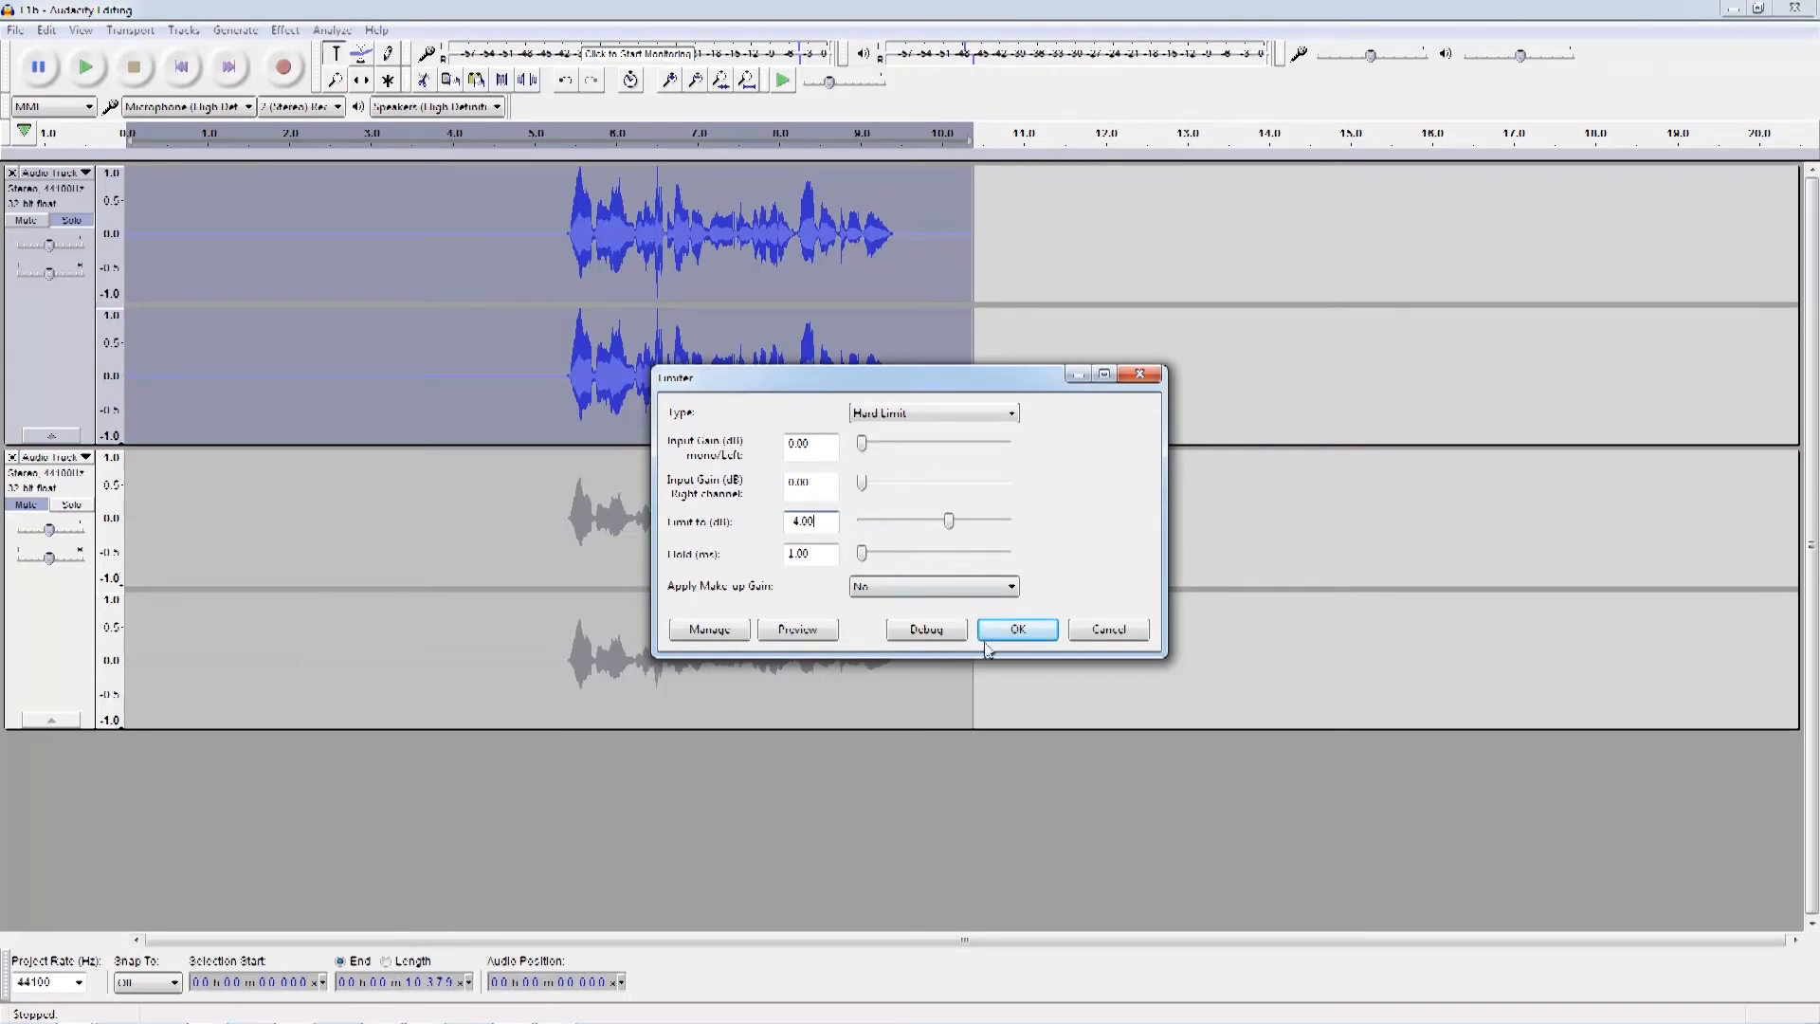
{"action": "left_click", "coordinate": [1016, 627]}
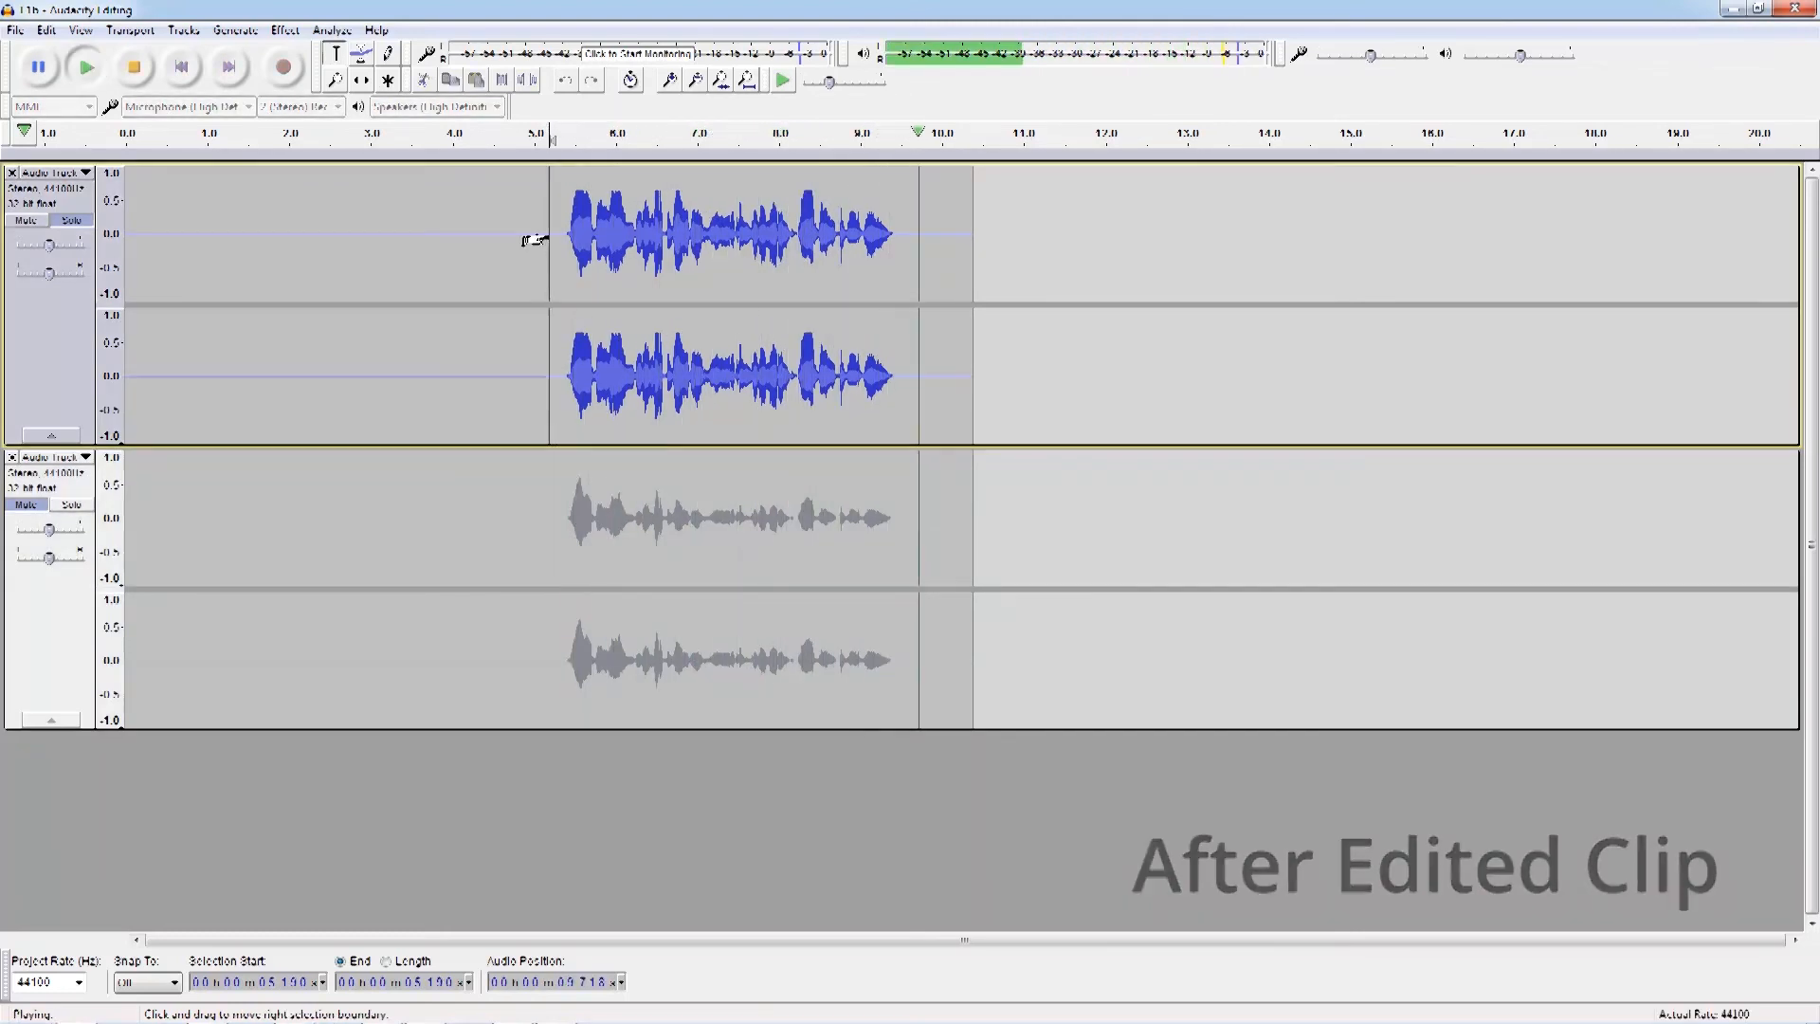
{"action": "left_click", "coordinate": [83, 66]}
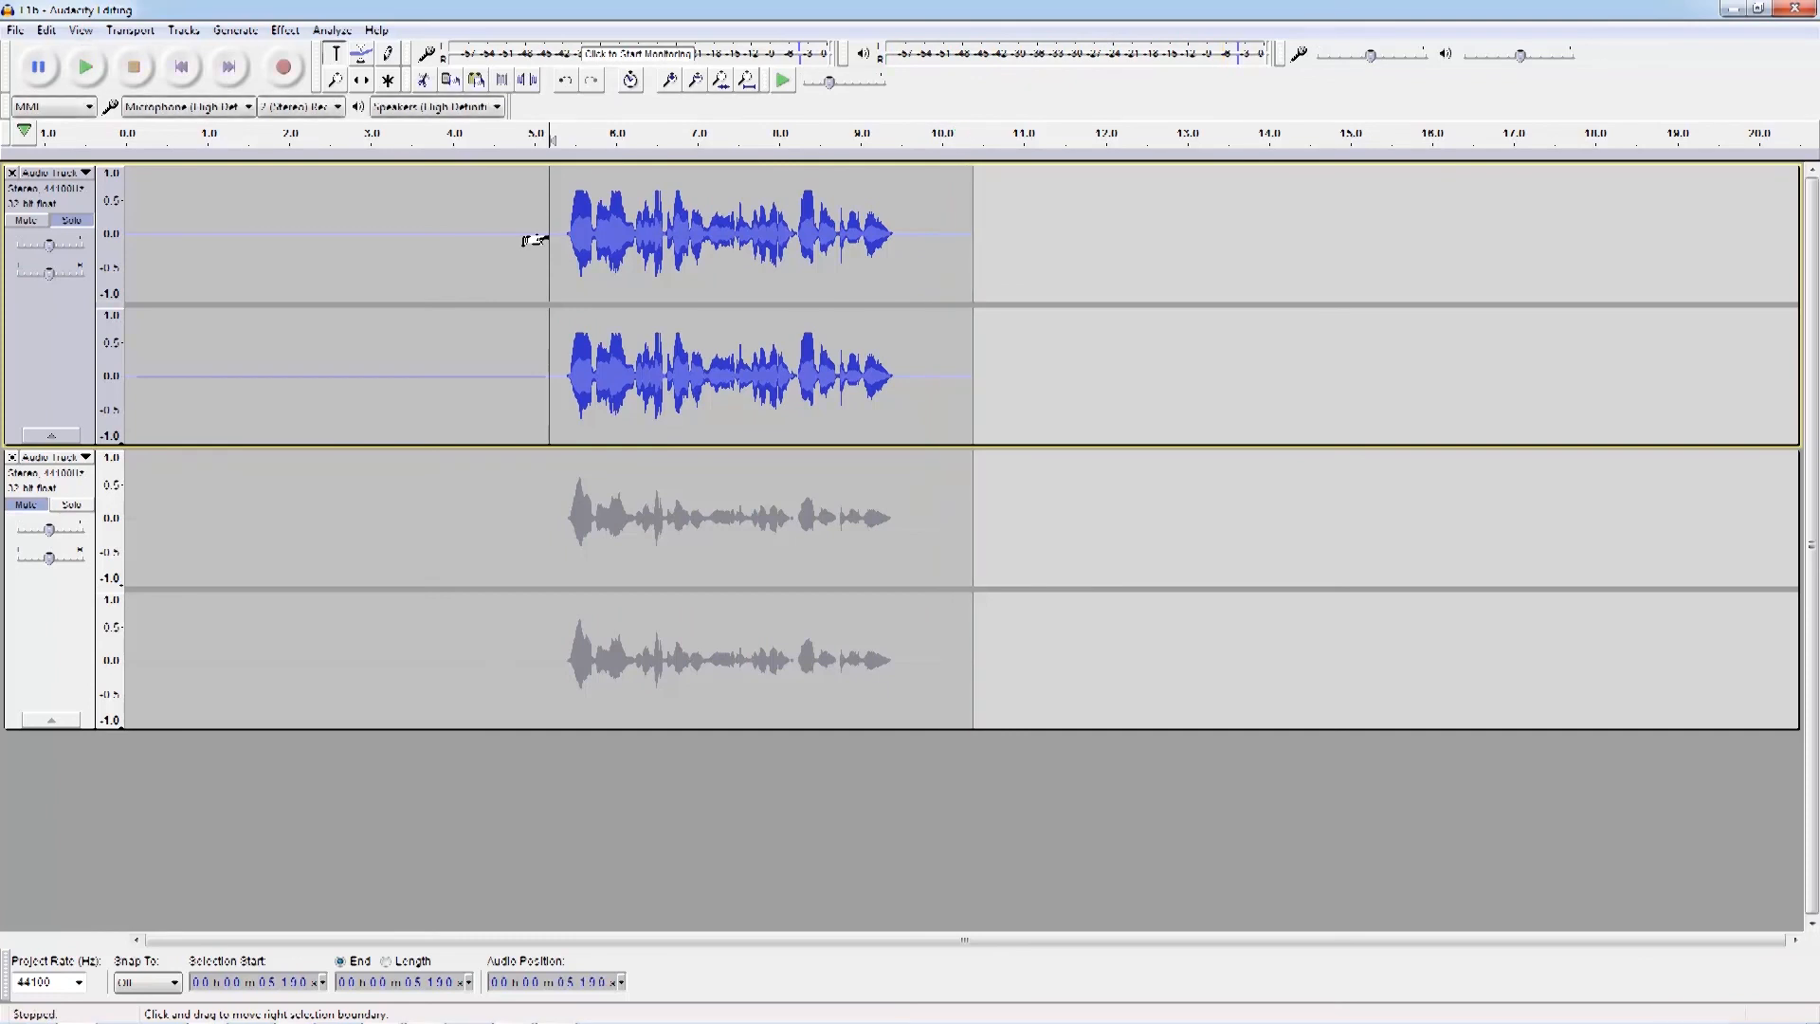